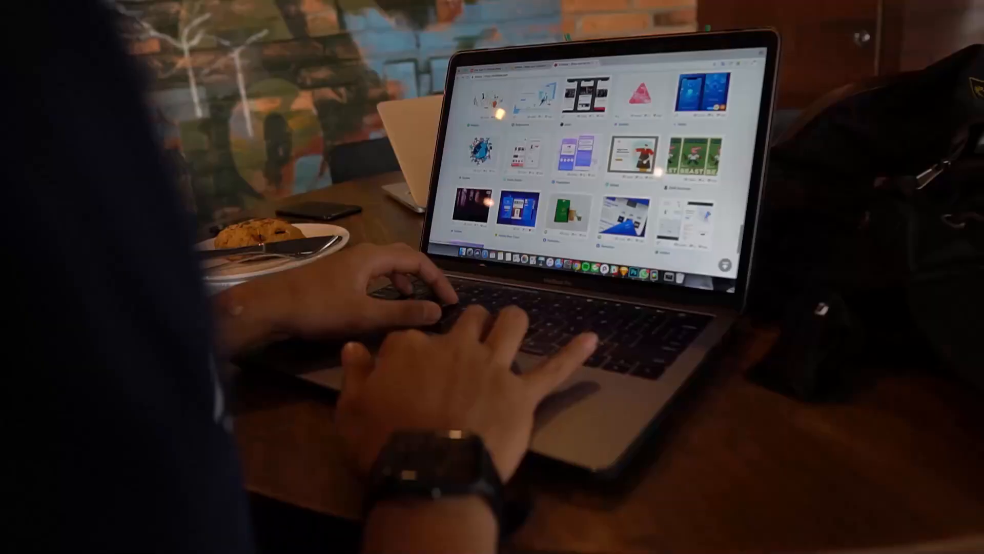
# Step: Launch Brave and load ecwid.com from the address bar
pyautogui.scroll(-3)
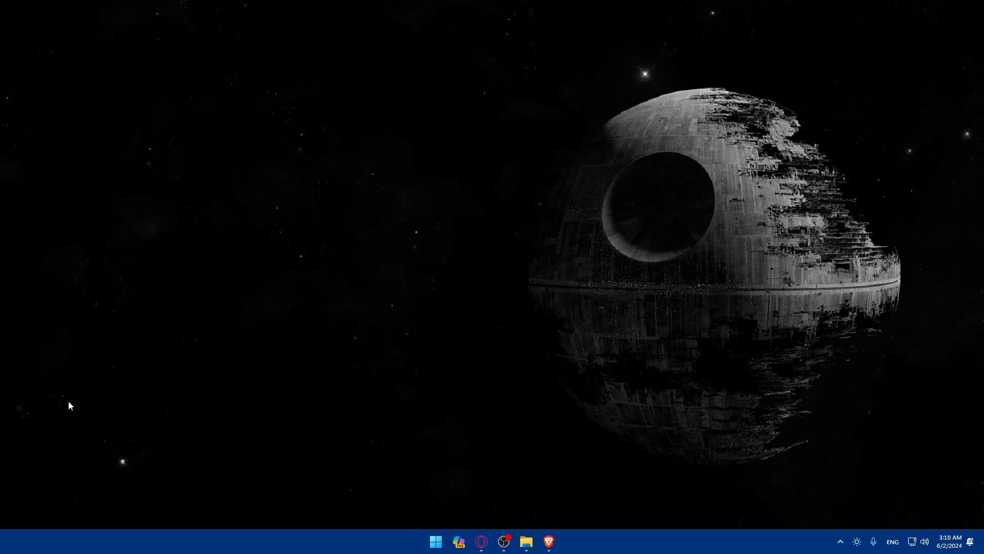
pyautogui.click(547, 541)
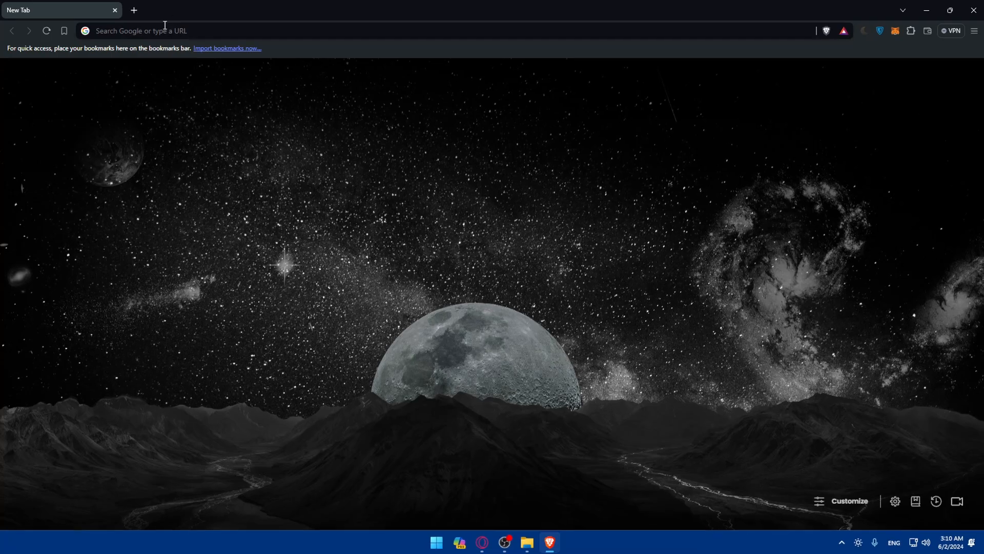
pyautogui.write('ecwid.com')
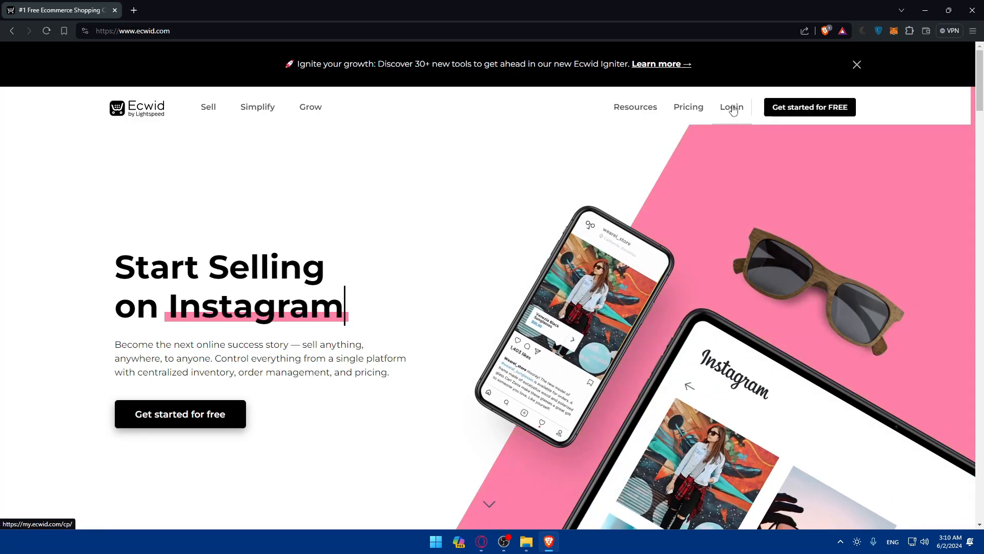
# Step: Sign in through the Ecwid login page to reach the store's control panel dashboard
pyautogui.click(731, 106)
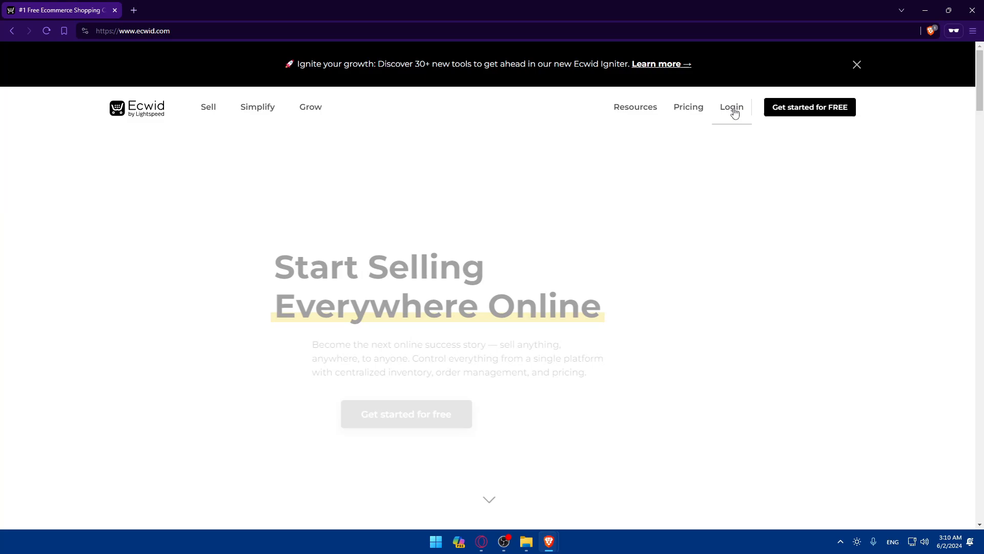
pyautogui.click(731, 106)
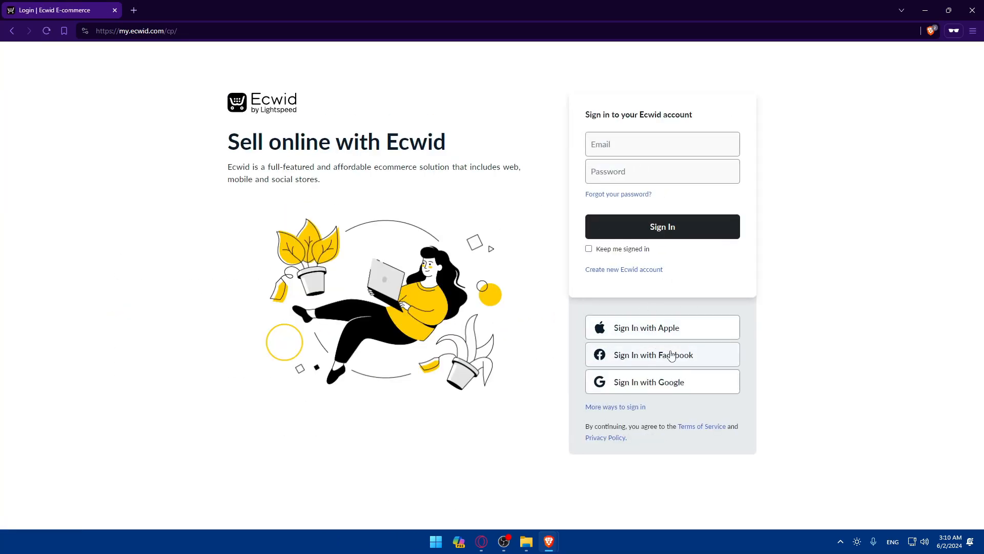
pyautogui.moveTo(718, 343)
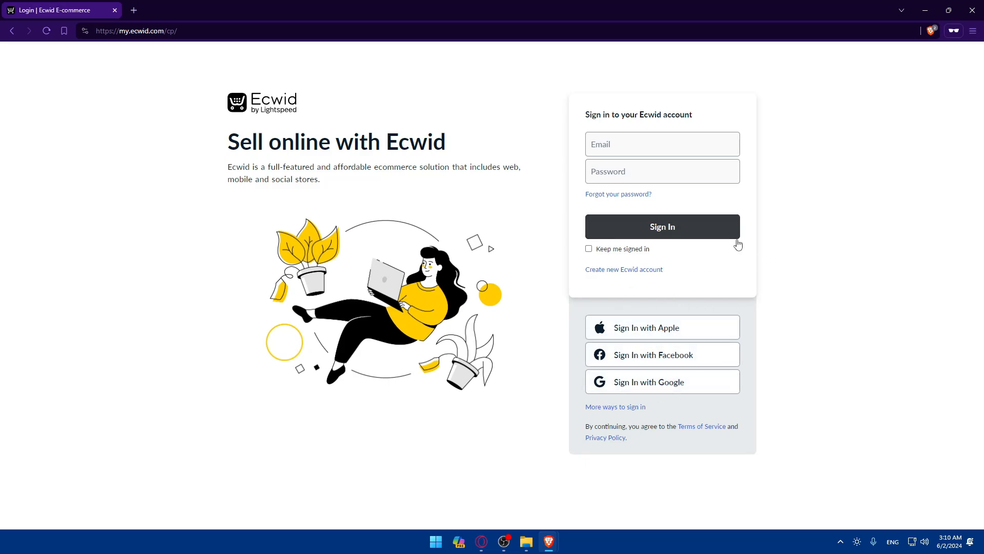
pyautogui.click(661, 227)
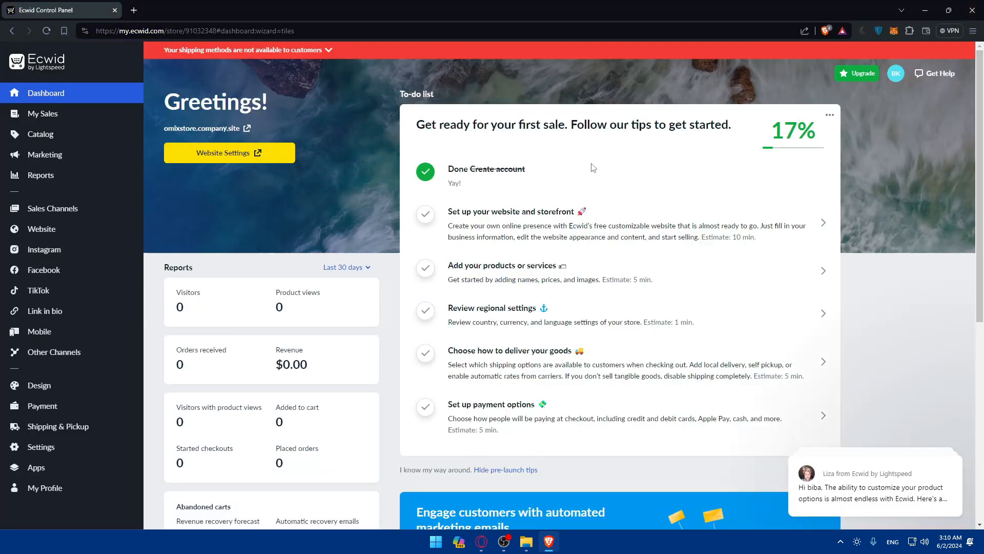
pyautogui.moveTo(486, 205)
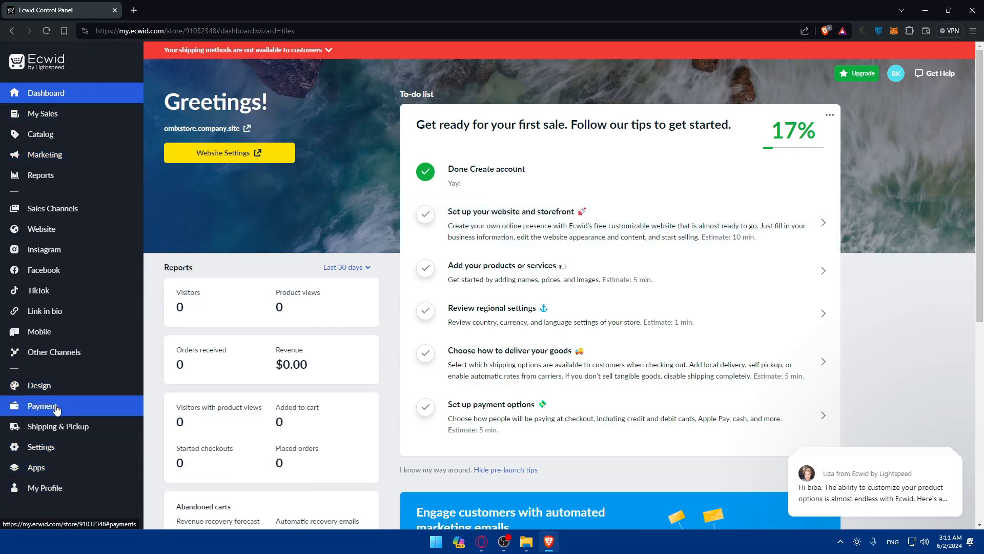
# Step: In Payment settings, switch off Pay by cash and choose Actions > Edit for it
pyautogui.click(42, 406)
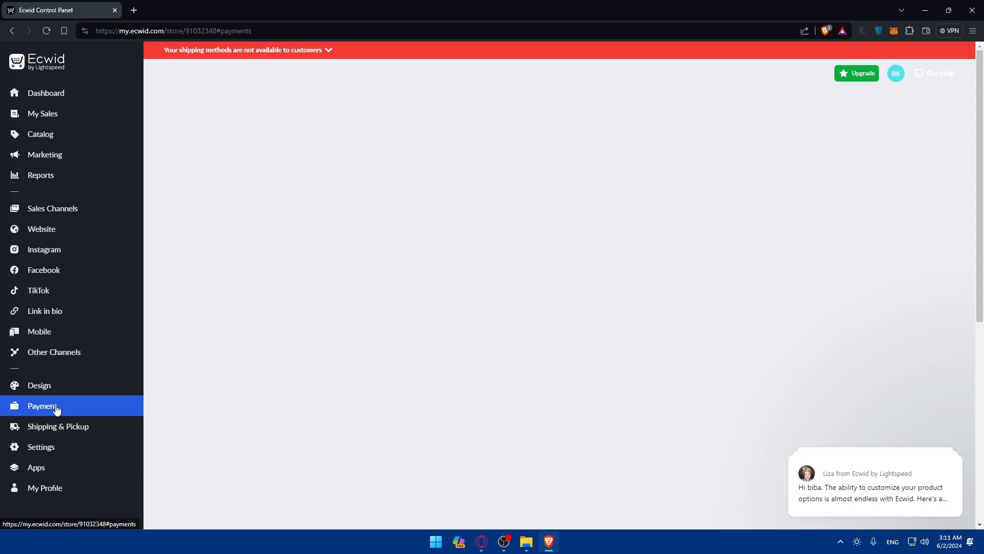
pyautogui.click(43, 406)
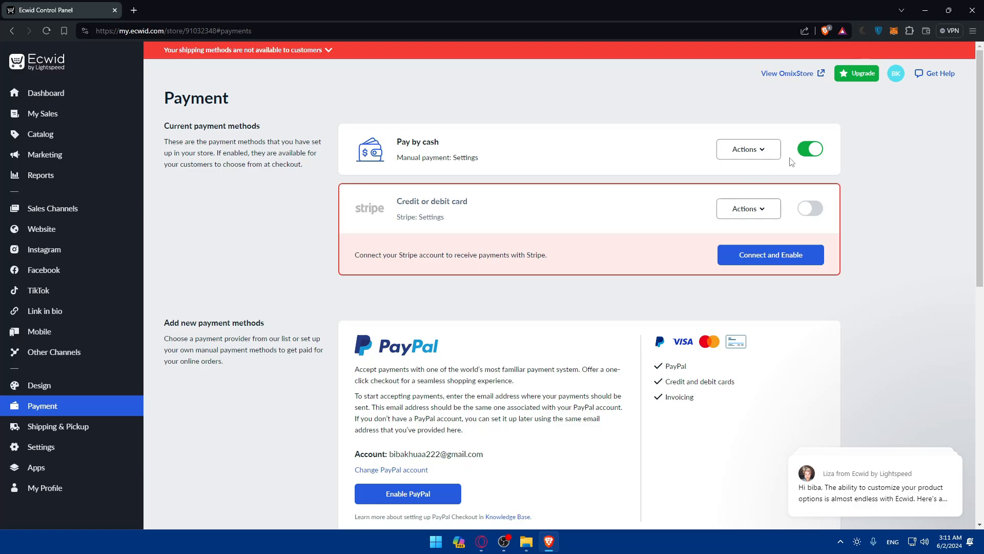
pyautogui.click(810, 148)
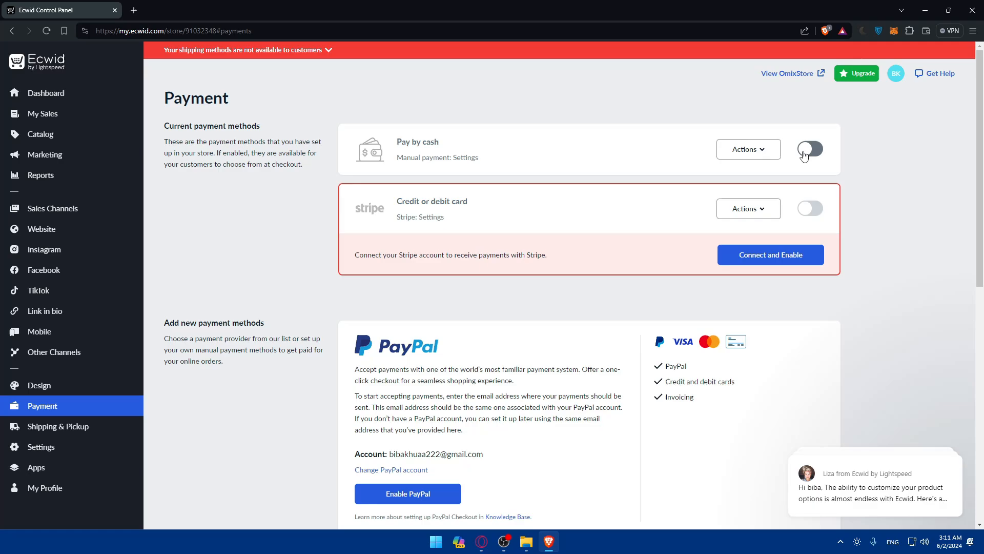
pyautogui.click(747, 149)
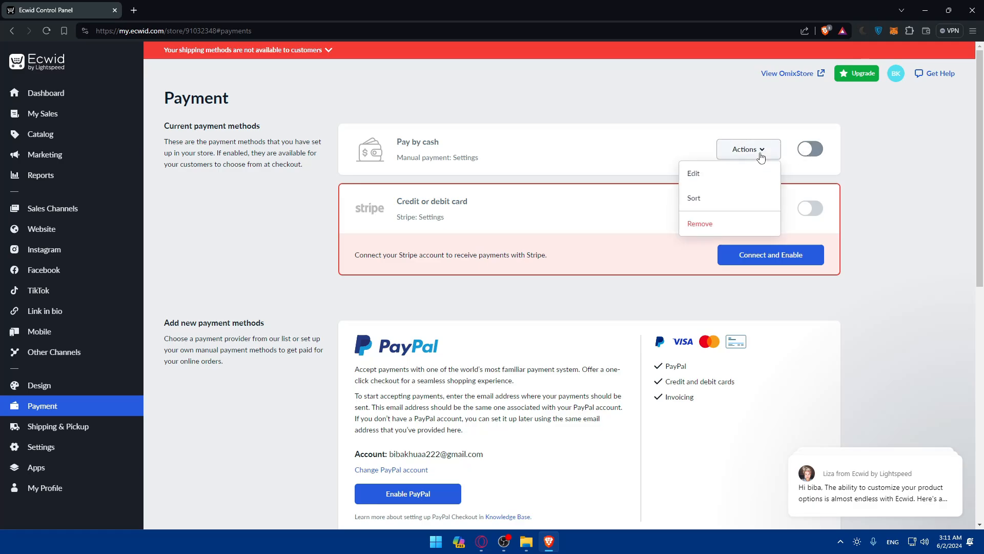
pyautogui.click(693, 173)
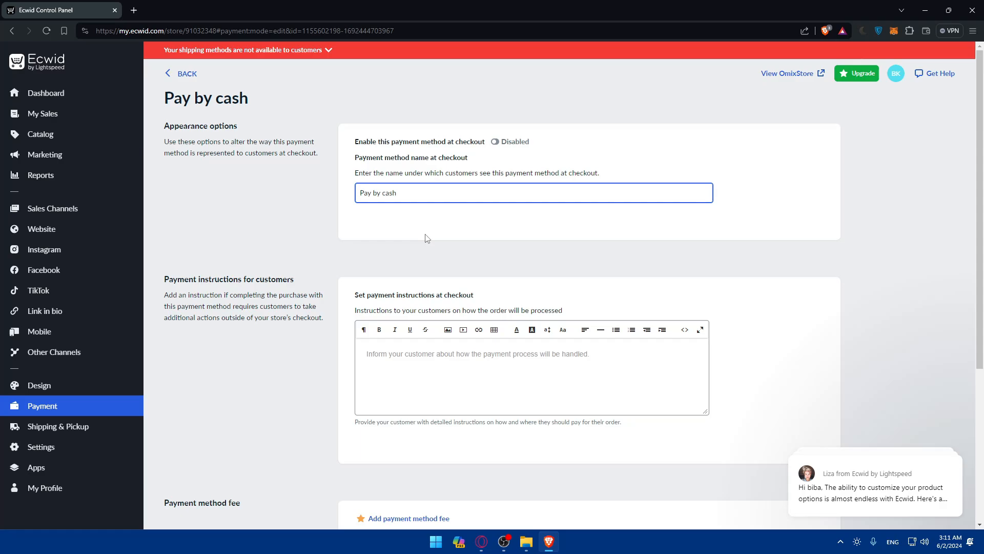
# Step: Scroll through the Pay by cash fee and shipping-availability options, then return to Payment
pyautogui.scroll(-3)
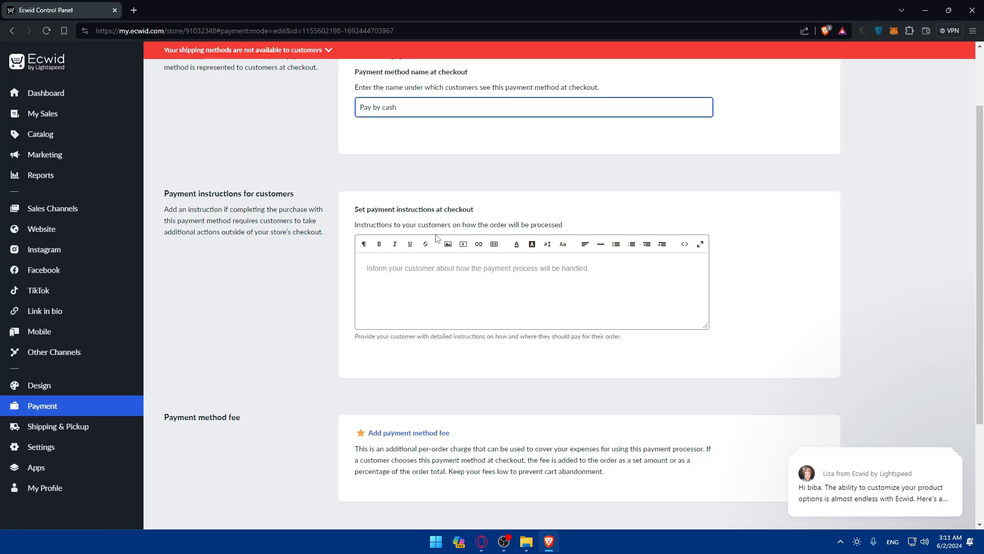
pyautogui.moveTo(482, 268)
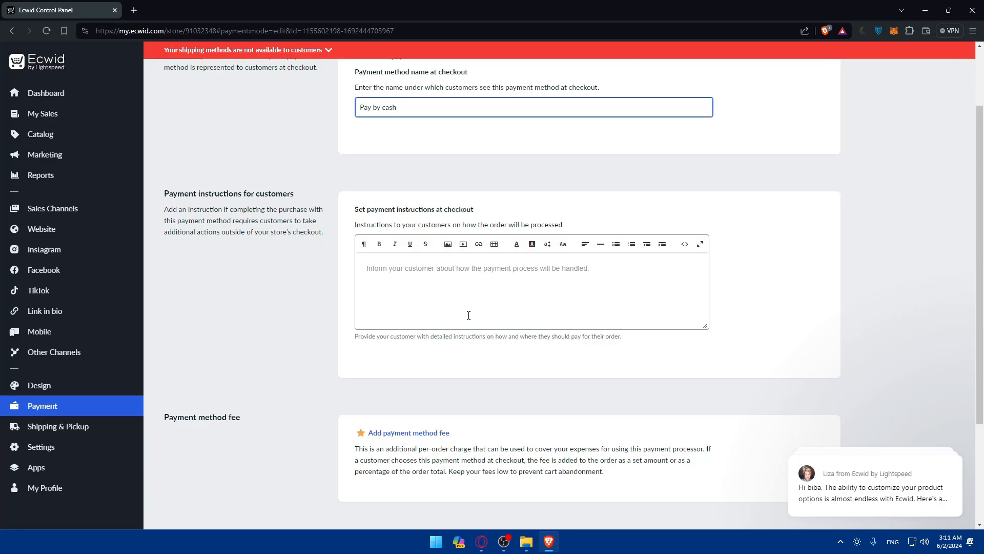
pyautogui.scroll(-3)
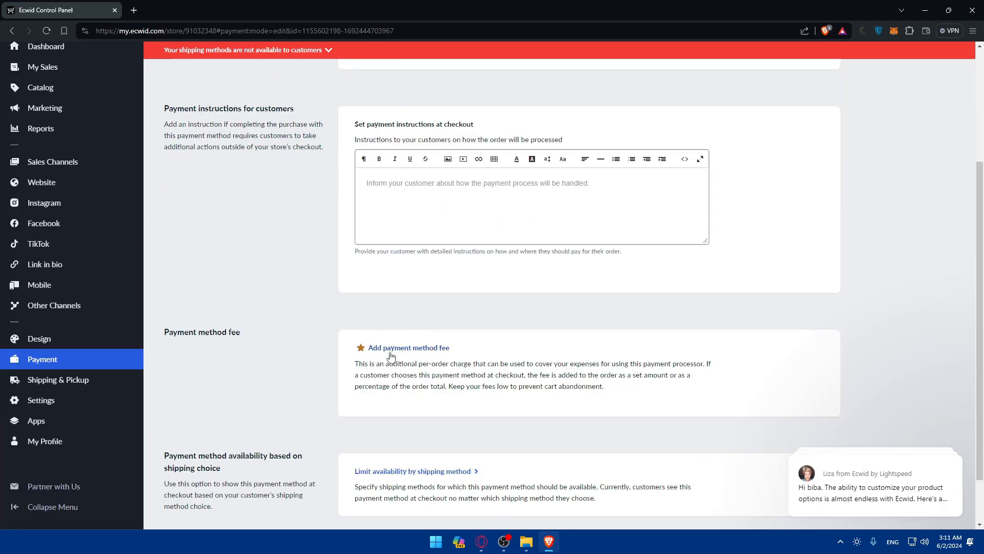
pyautogui.click(408, 347)
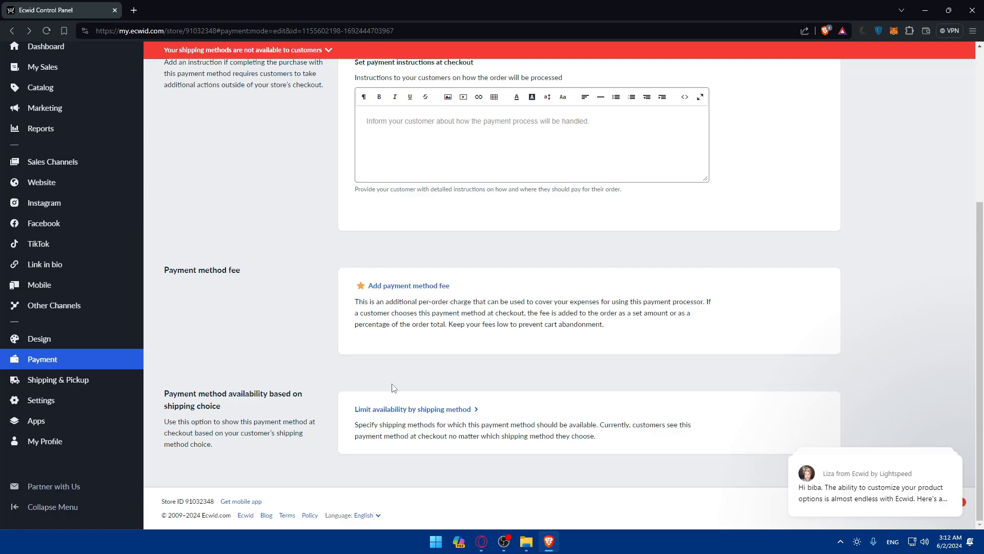
pyautogui.moveTo(271, 214)
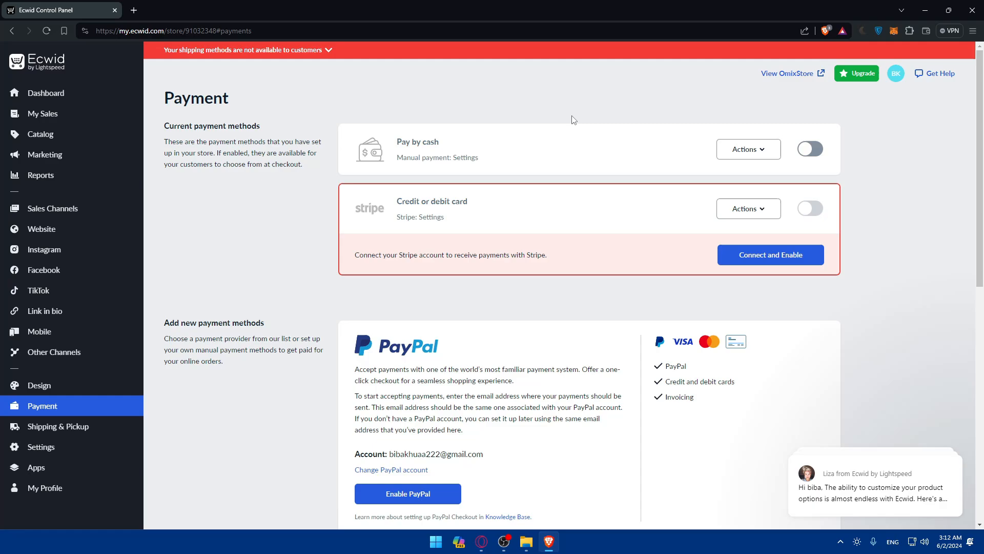
pyautogui.moveTo(433, 218)
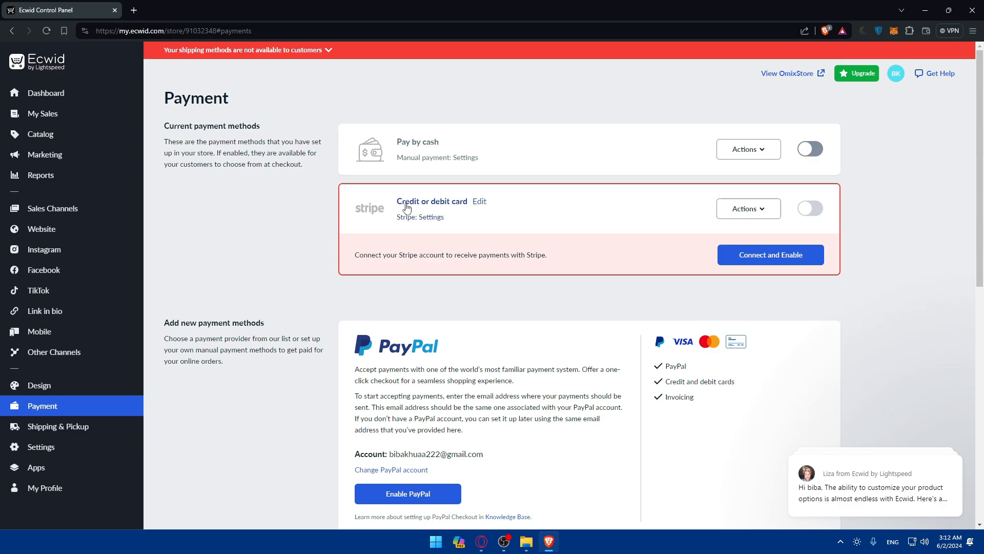
# Step: Under Add new payment methods, read the PayPal description and enable PayPal Checkout
pyautogui.scroll(-3)
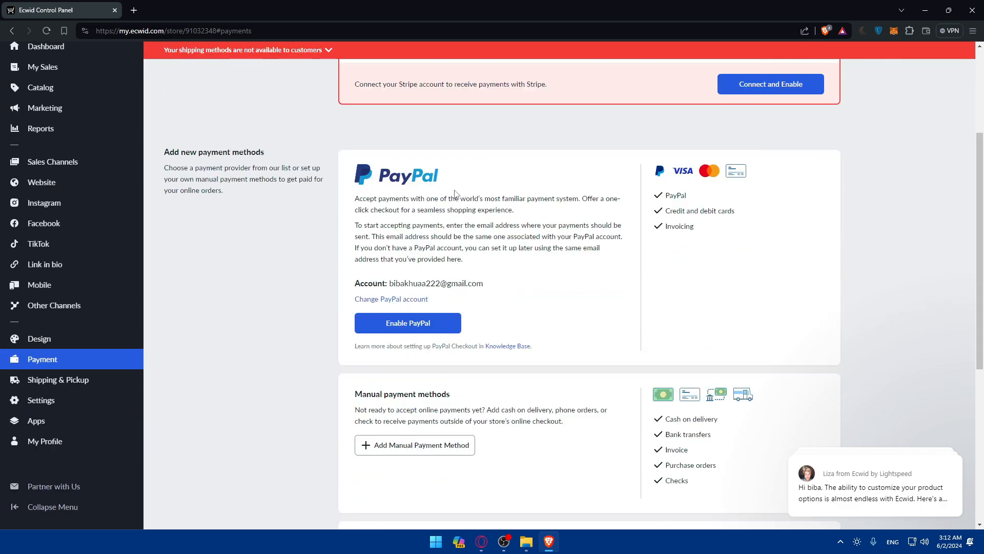
pyautogui.doubleClick(374, 198)
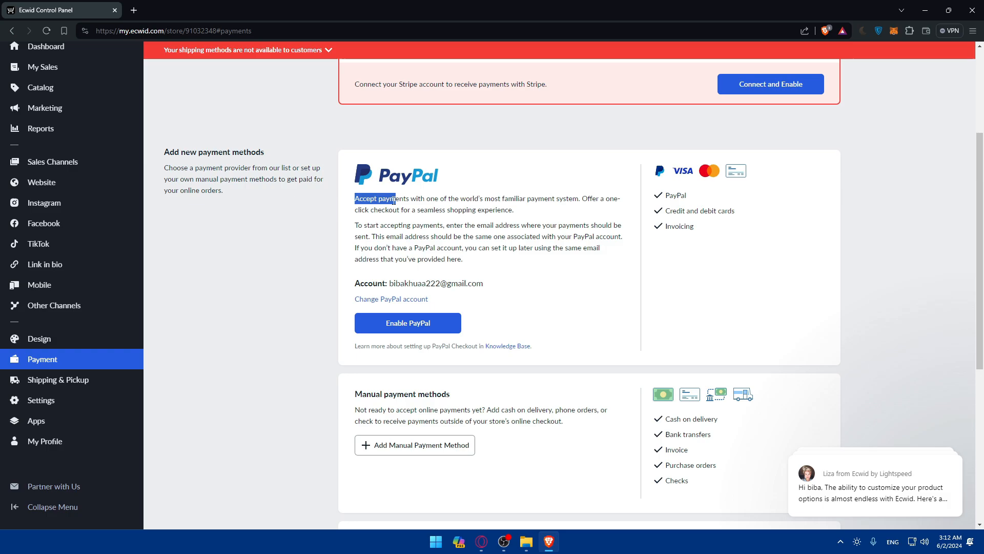
pyautogui.moveTo(355, 198); pyautogui.dragTo(496, 198)
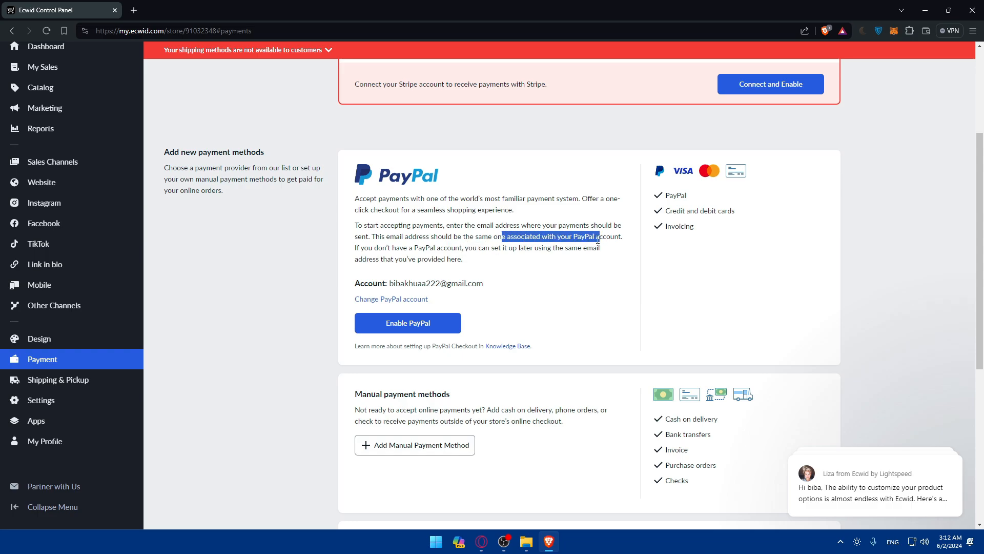
pyautogui.click(508, 253)
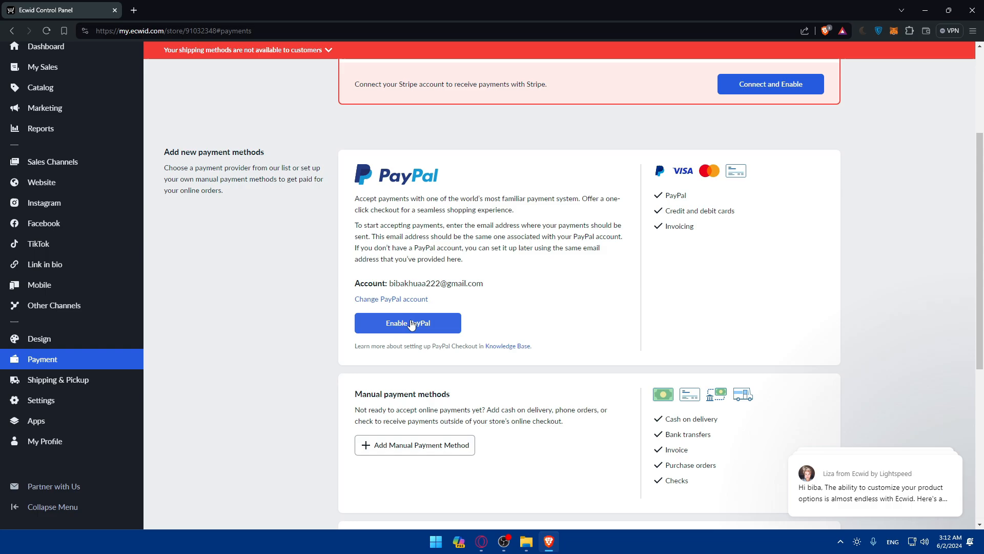
pyautogui.click(407, 323)
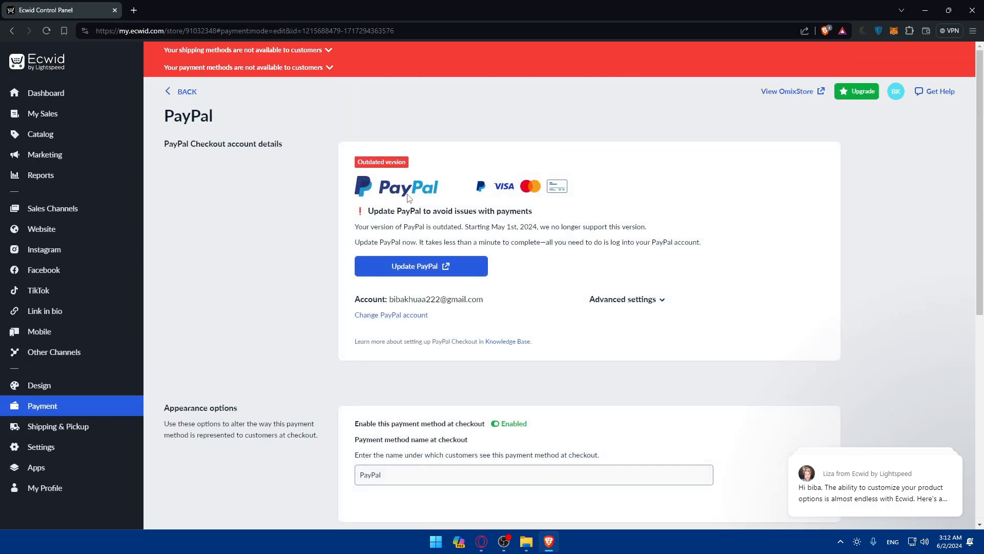
# Step: Start the PayPal update and expand the Advanced settings of PayPal checkout
pyautogui.moveTo(368, 210); pyautogui.dragTo(451, 210)
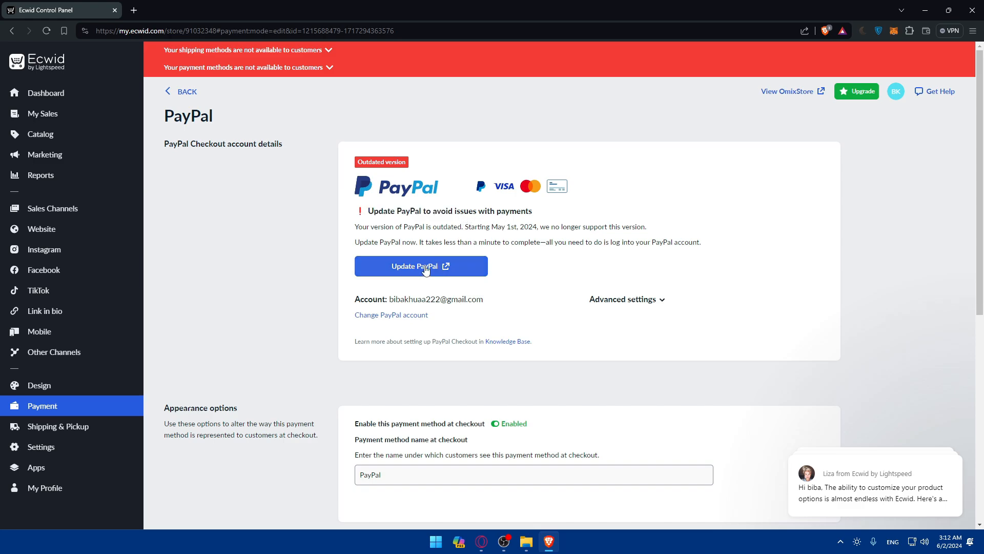
pyautogui.click(421, 265)
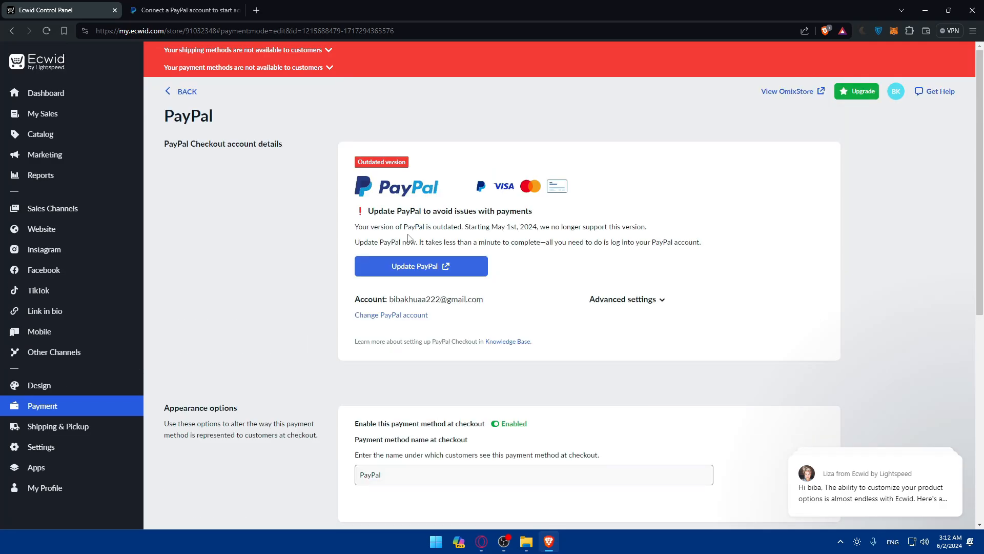
pyautogui.scroll(-3)
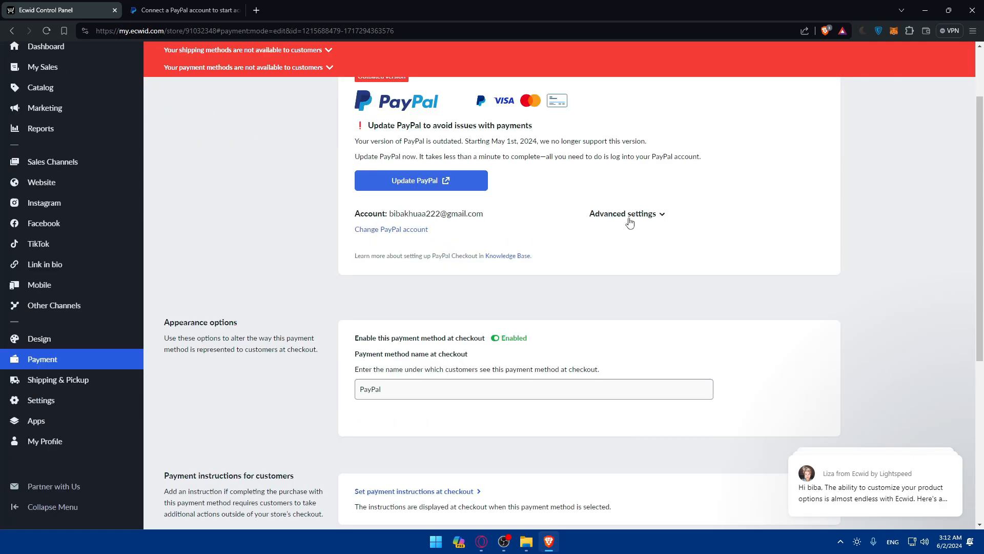
pyautogui.click(626, 213)
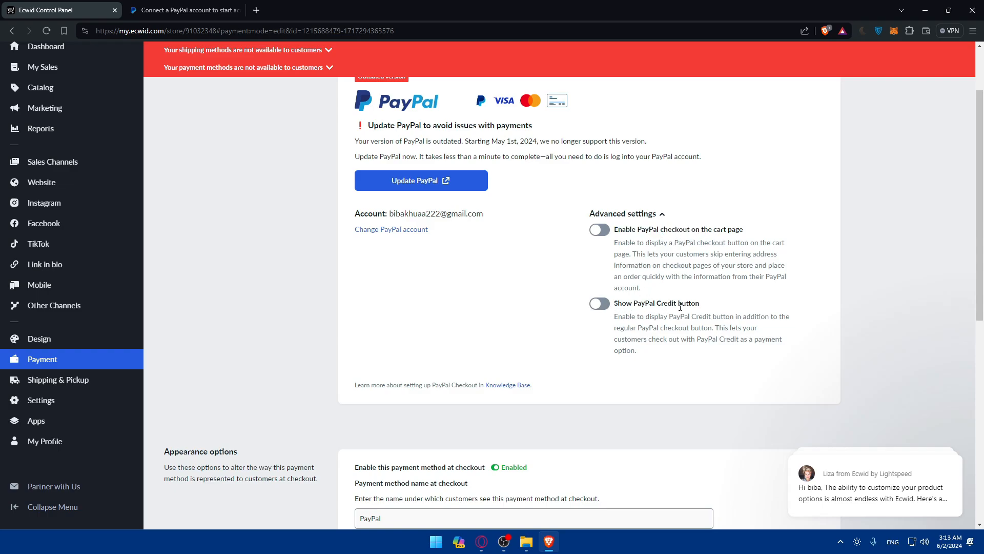
pyautogui.click(626, 214)
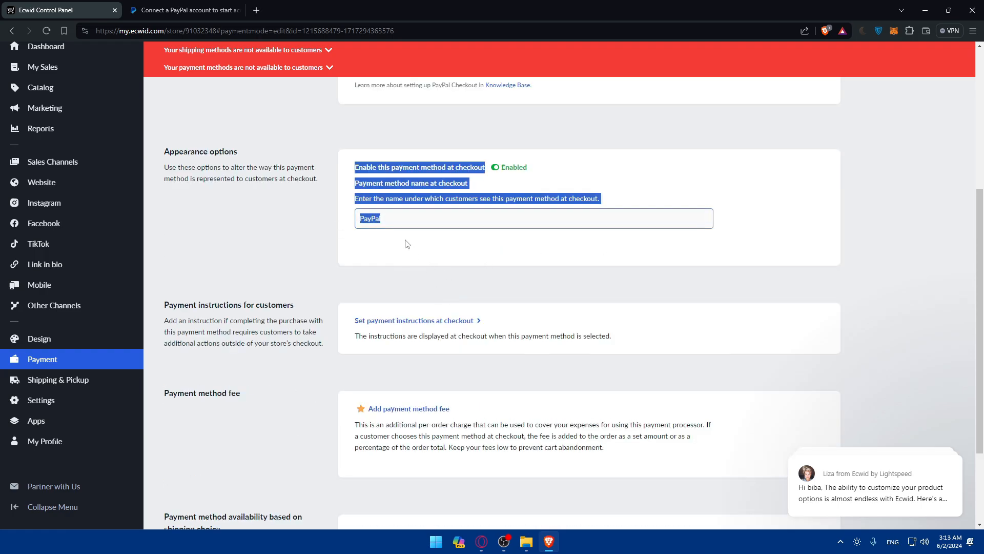
# Step: Review the remaining PayPal options and launch Update PayPal to reach PayPal's connect page
pyautogui.scroll(-3)
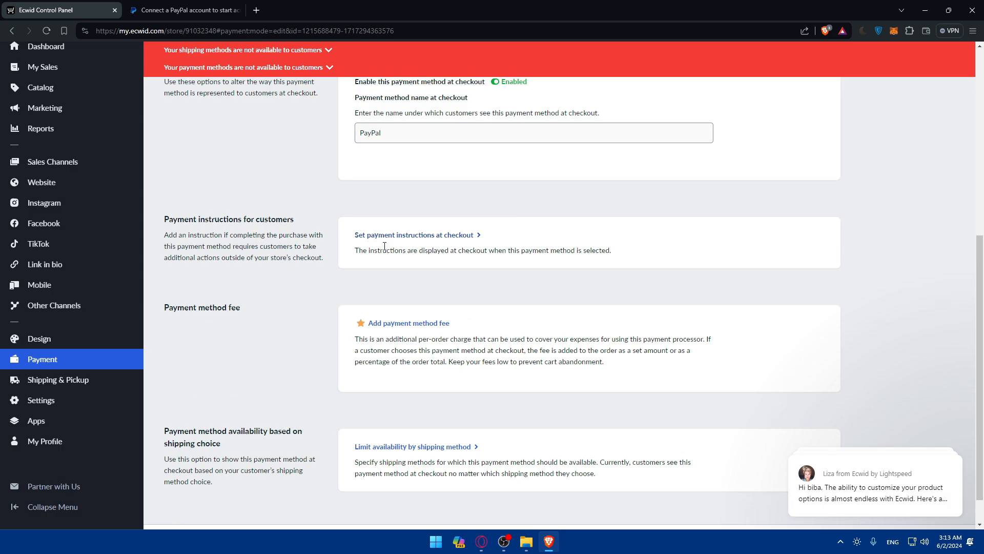
pyautogui.scroll(-3)
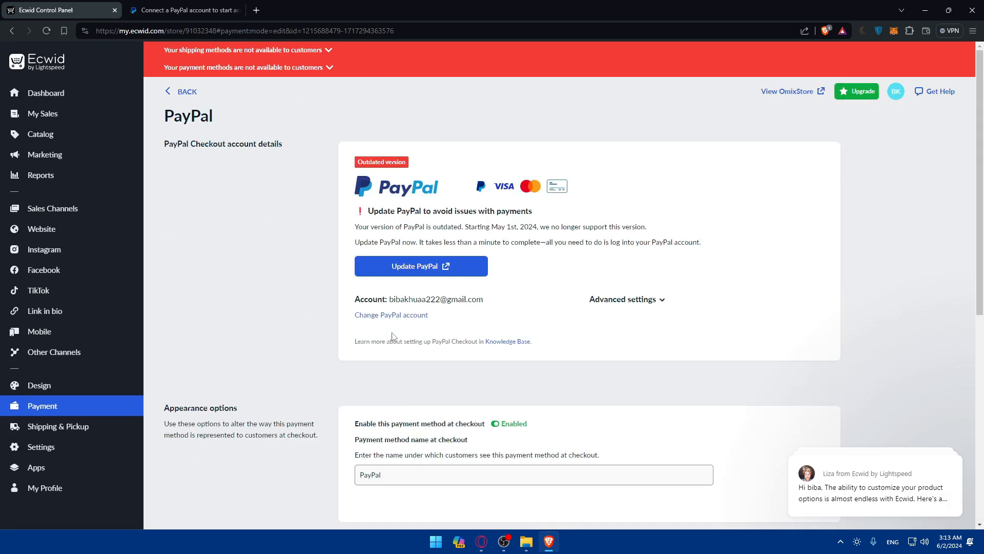
pyautogui.click(180, 91)
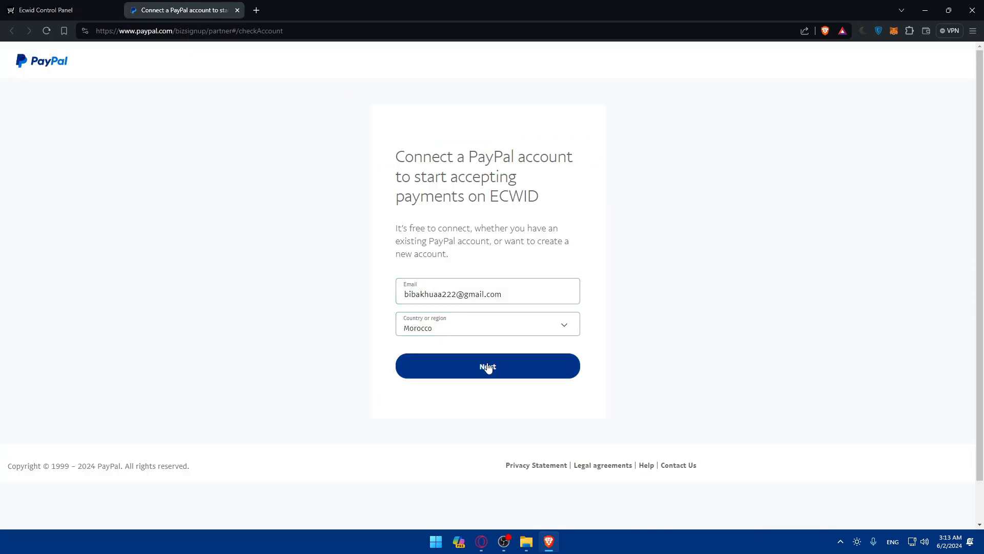
# Step: Submit the email and Morocco region, then solve the car-image hCaptcha rounds
pyautogui.click(488, 366)
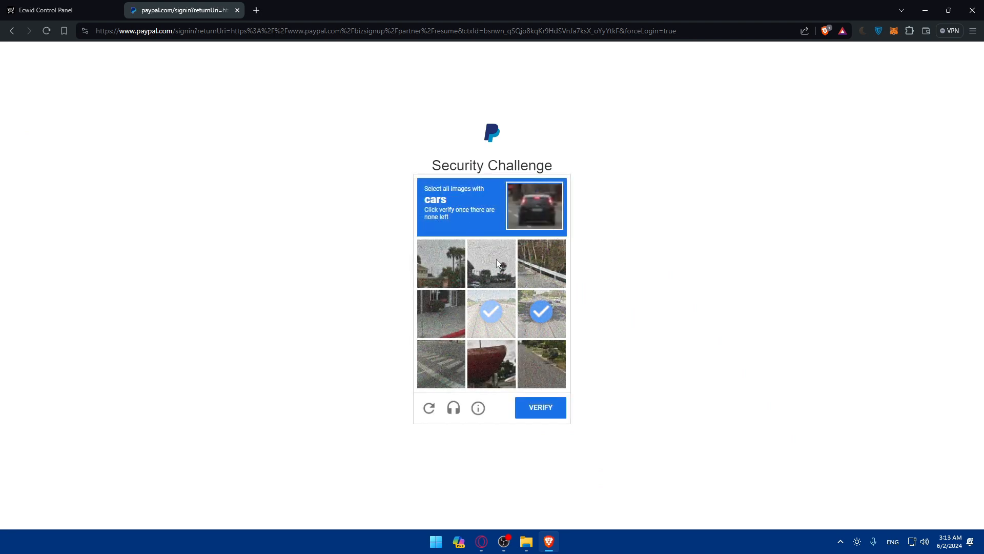
pyautogui.click(491, 311)
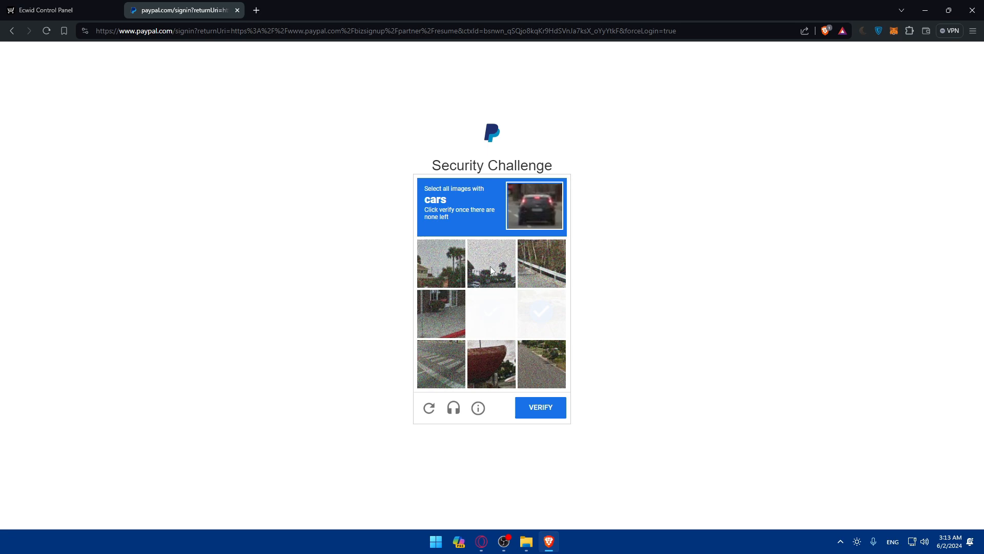
pyautogui.click(491, 263)
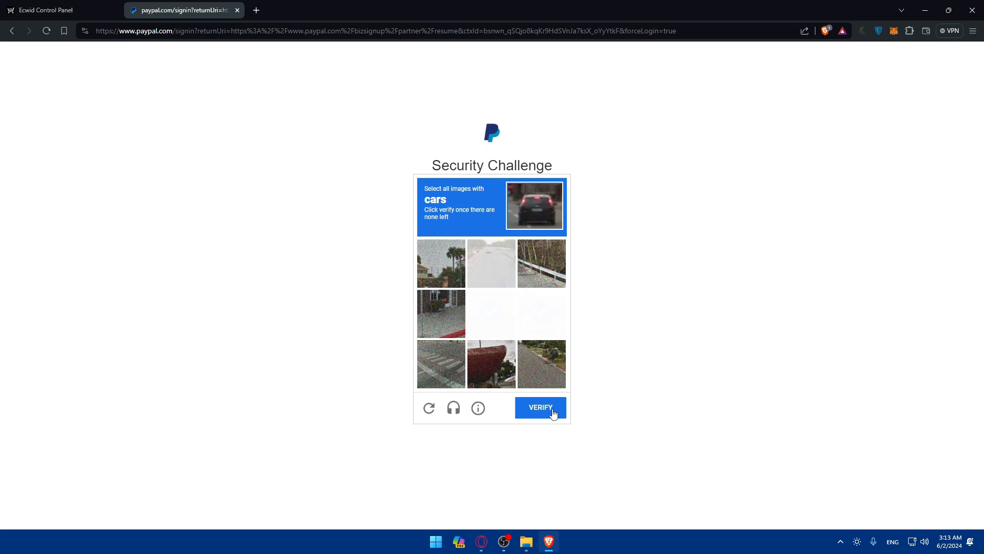
pyautogui.click(541, 314)
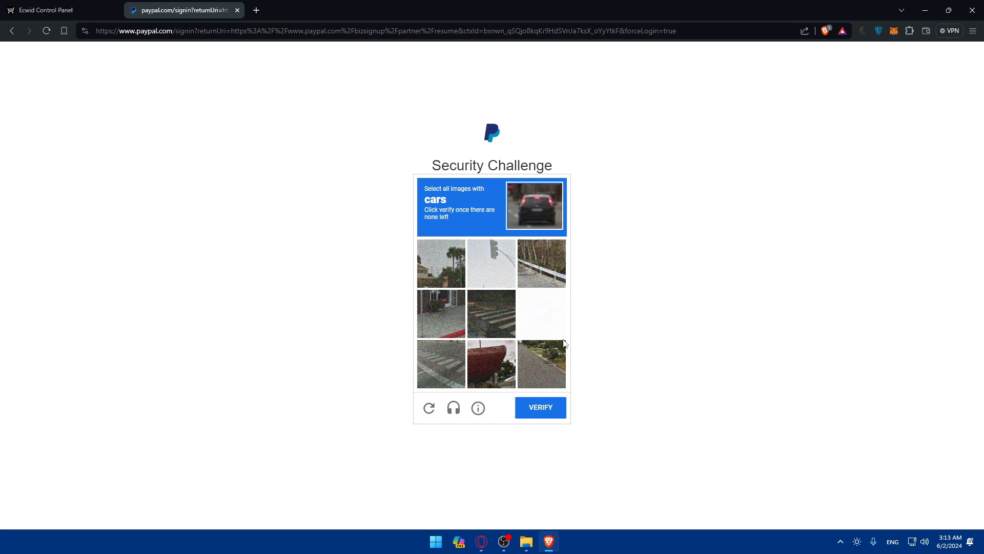
pyautogui.click(541, 314)
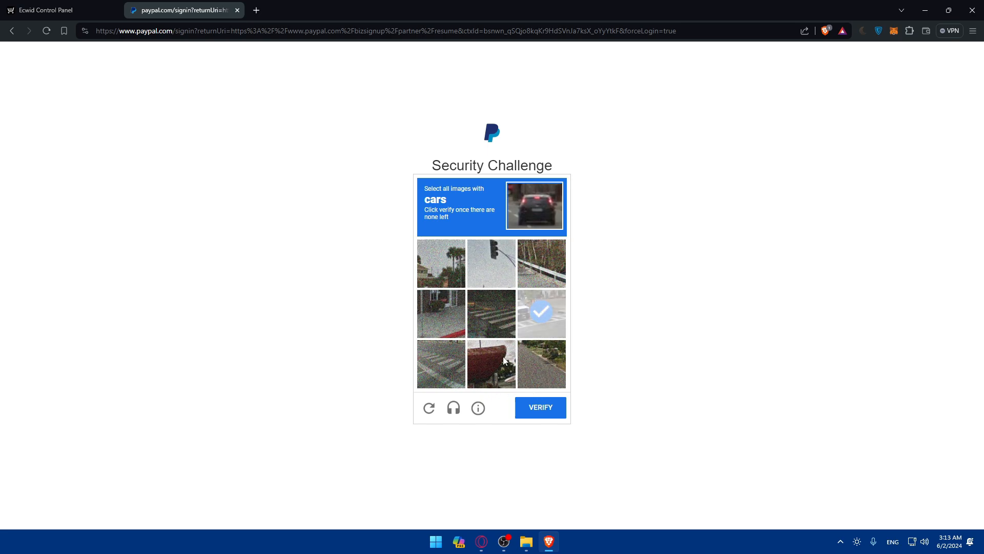
pyautogui.click(540, 314)
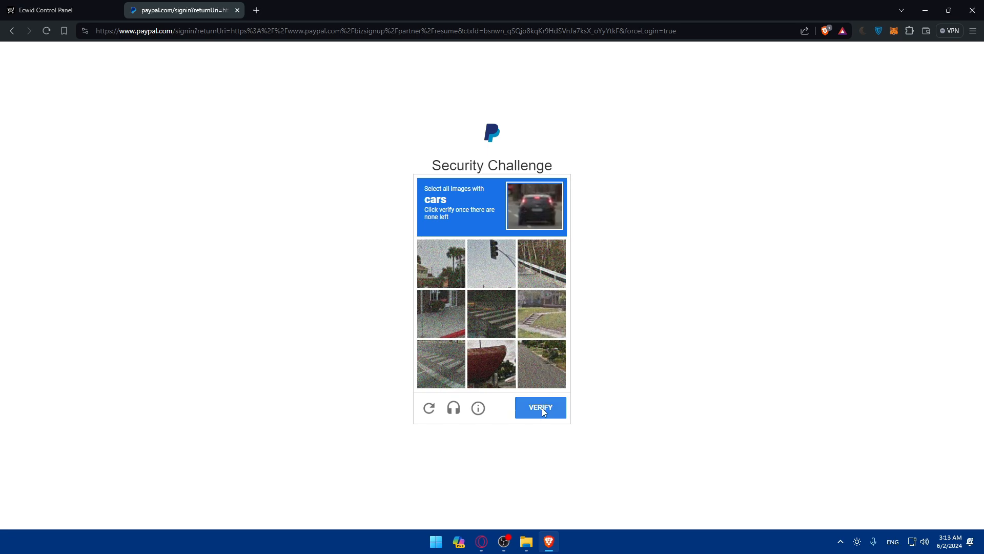
pyautogui.click(539, 407)
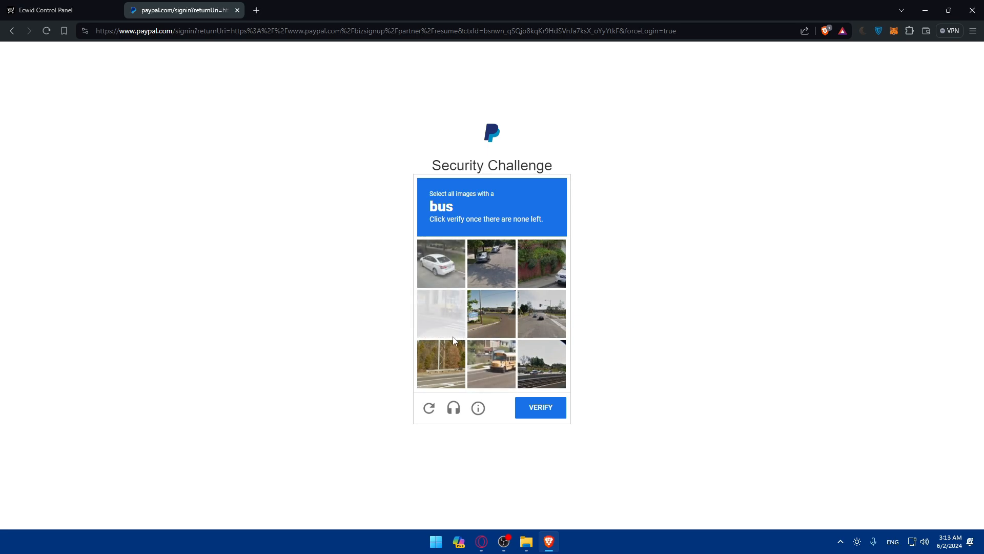
# Step: Solve the bus-image round and confirm 'I am human' to reach the PayPal login form
pyautogui.click(491, 363)
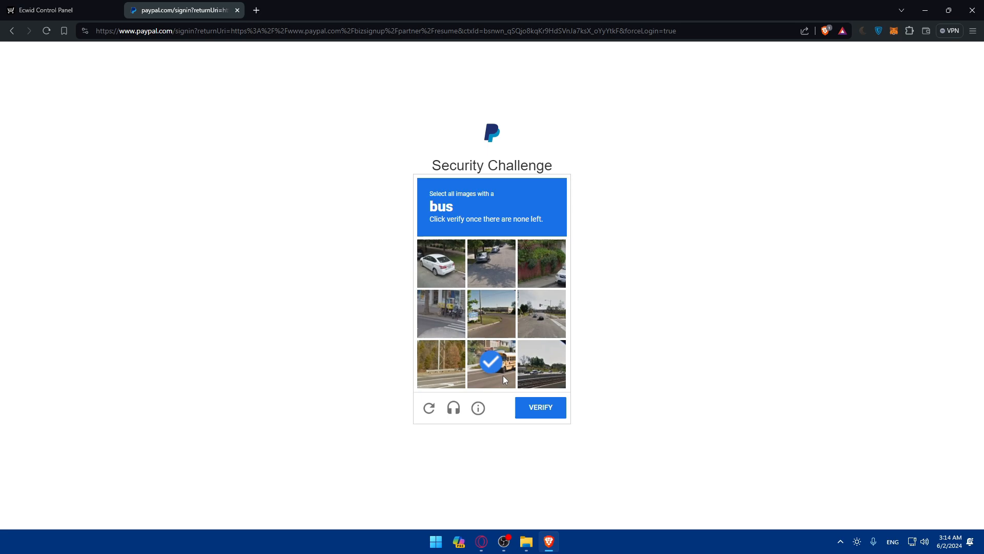
pyautogui.click(491, 363)
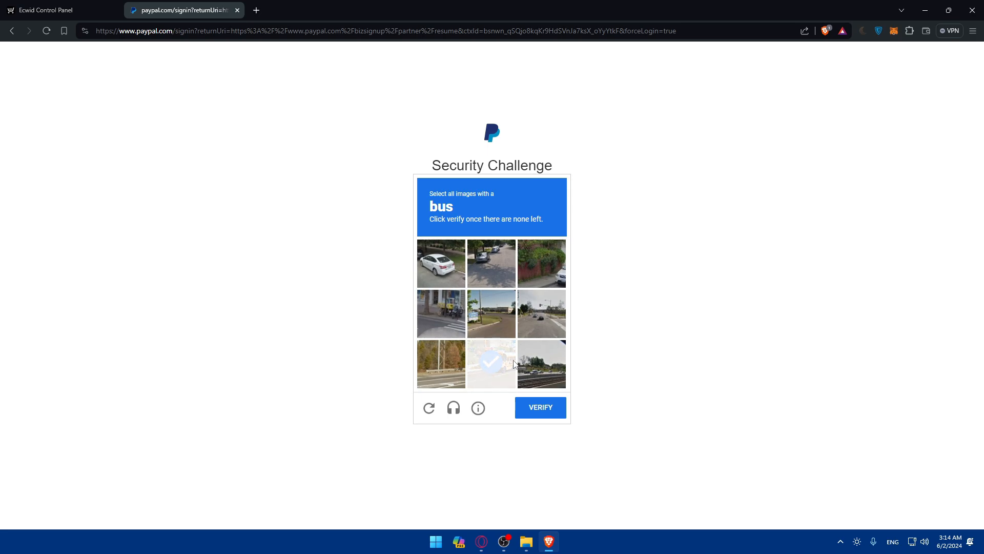
pyautogui.click(491, 364)
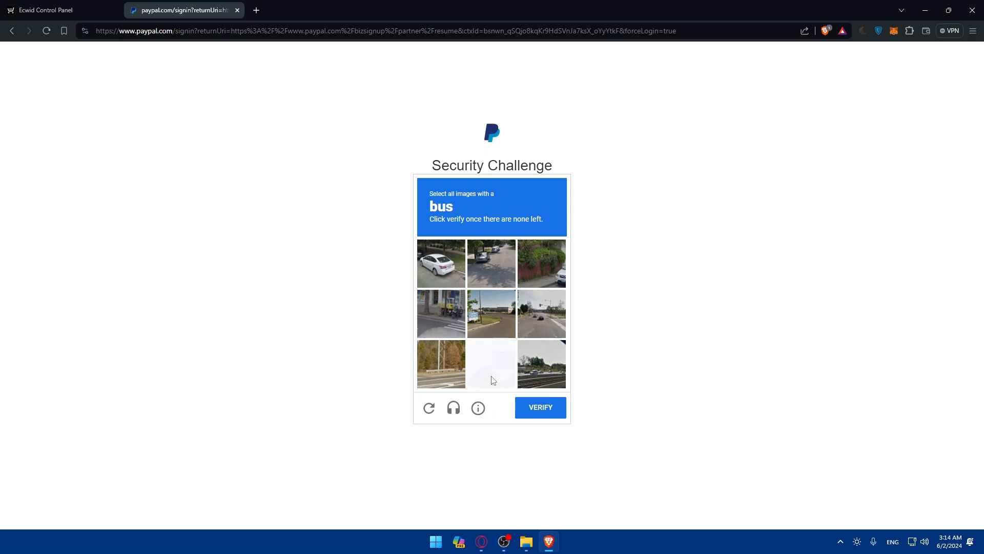
pyautogui.click(540, 407)
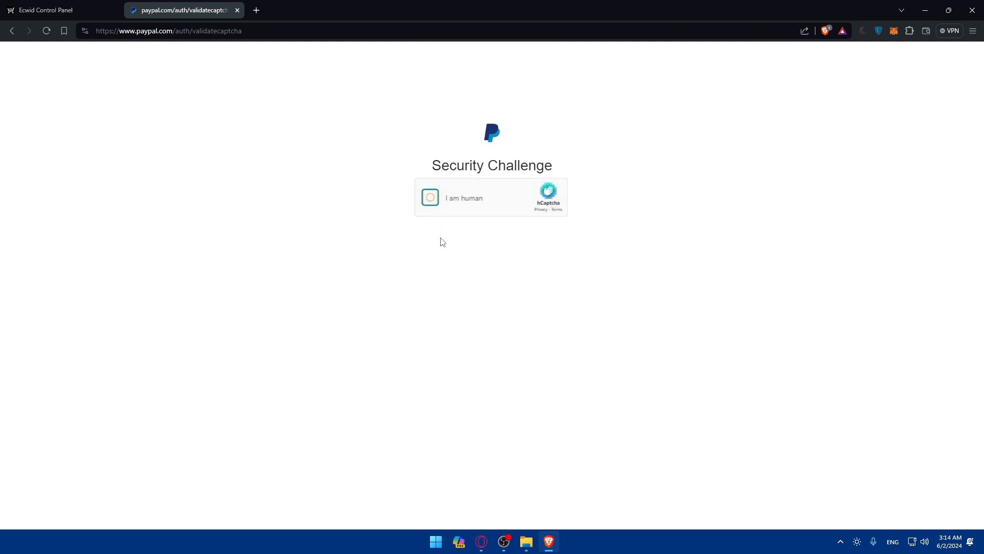
pyautogui.click(430, 197)
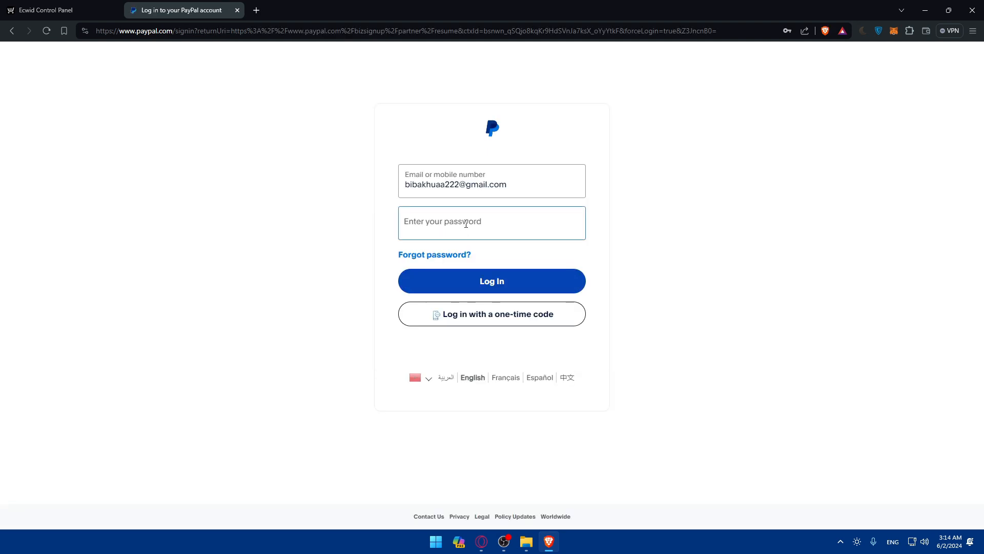
# Step: Log in to PayPal and continue with 'Primarily for Personal Use' selected
pyautogui.click(491, 281)
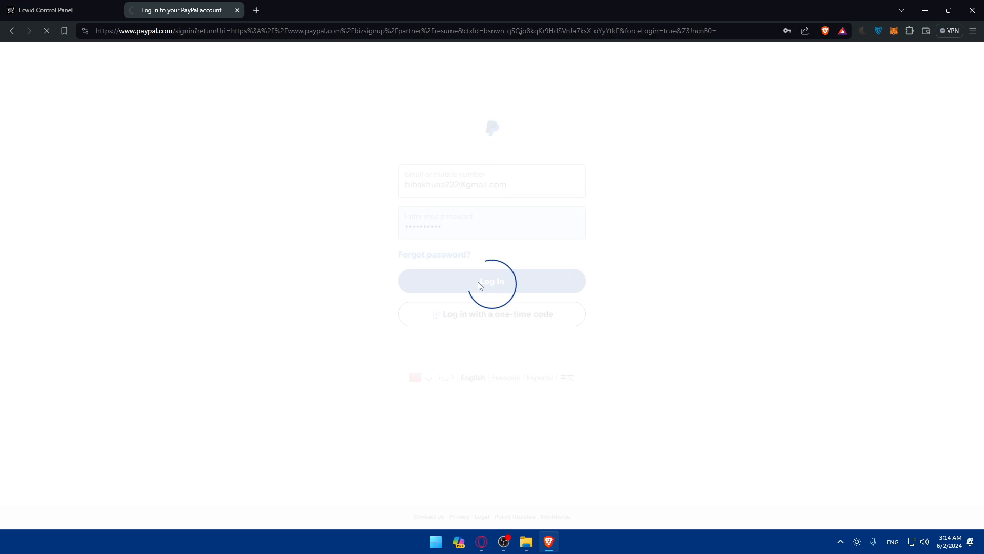
pyautogui.click(492, 281)
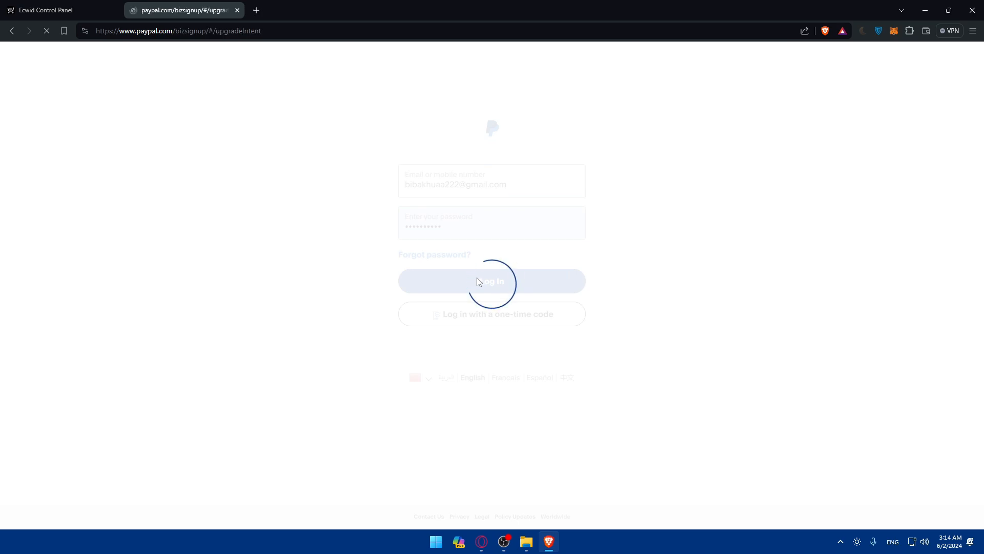
pyautogui.click(491, 281)
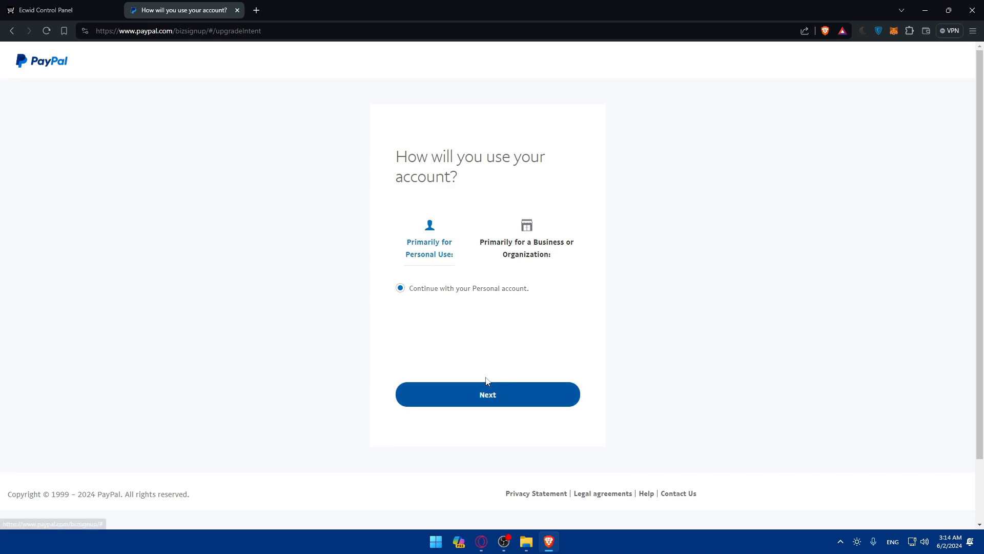
pyautogui.click(57, 10)
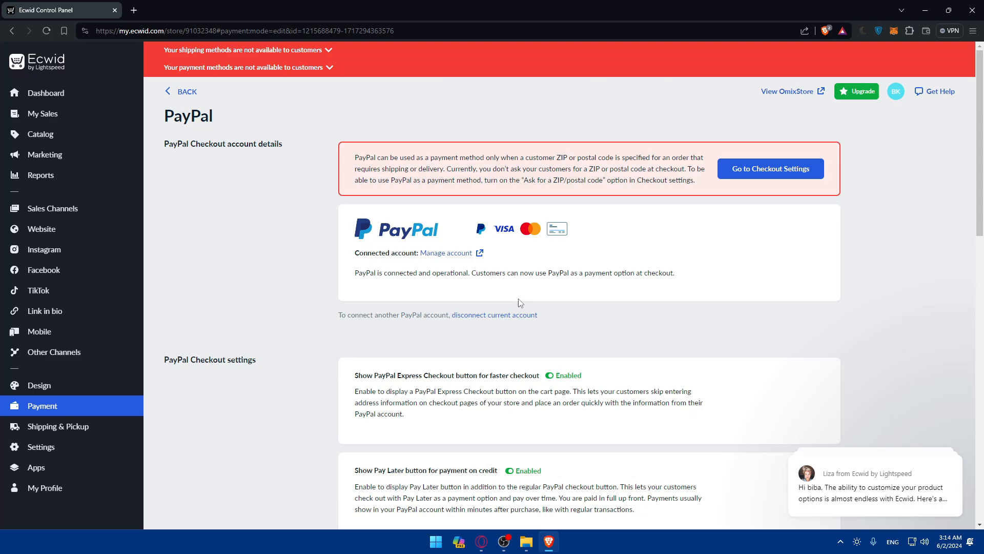
pyautogui.moveTo(187, 91)
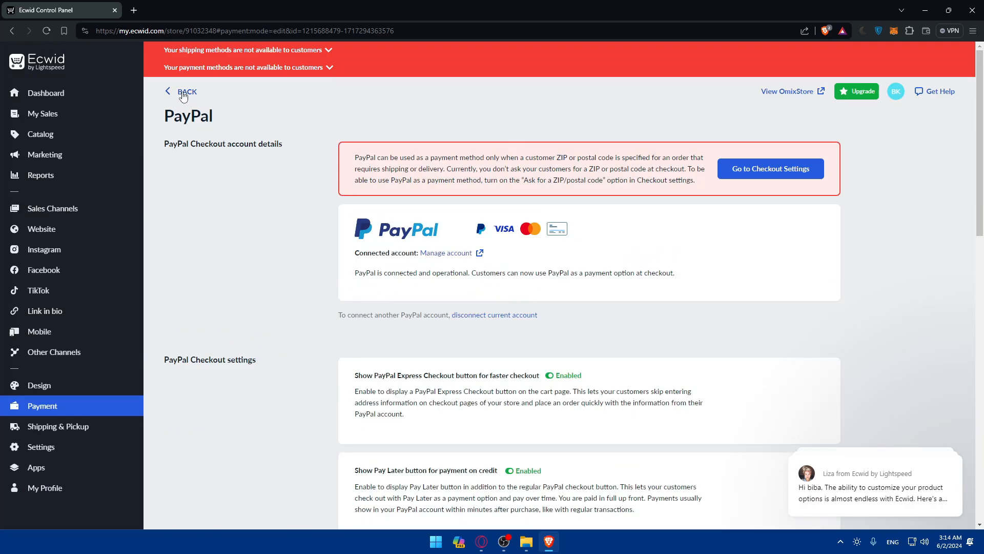
# Step: Return from the connected PayPal settings to the Payment methods overview
pyautogui.click(187, 91)
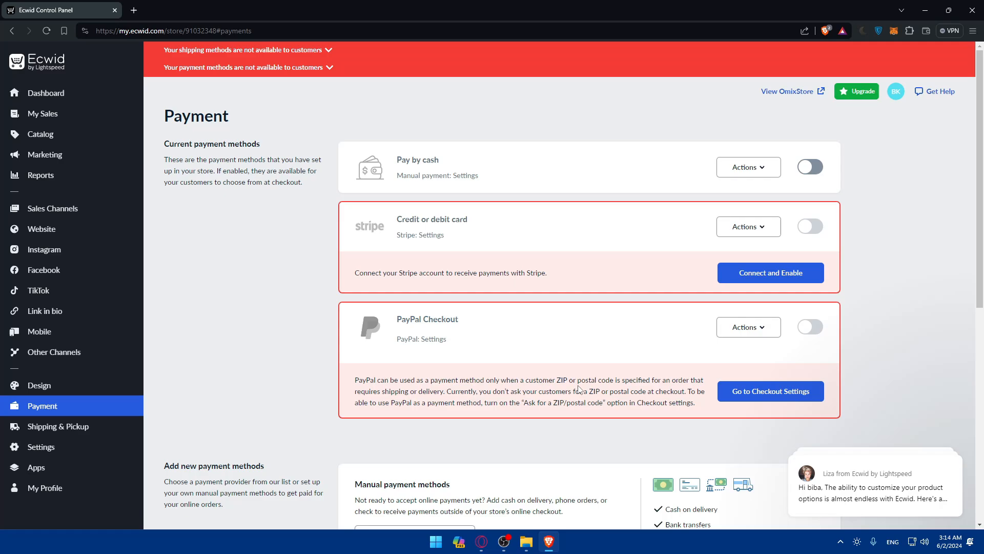
pyautogui.moveTo(567, 382)
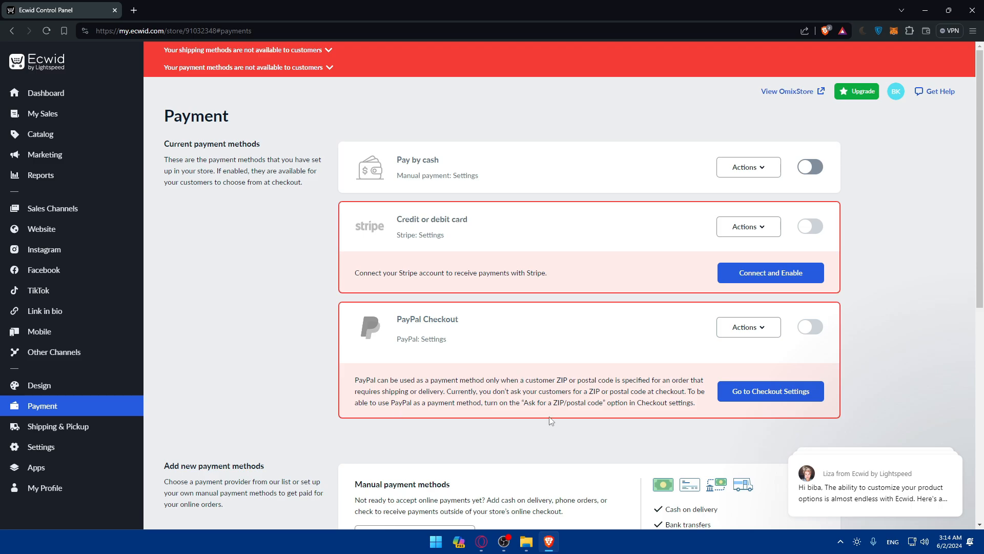
pyautogui.moveTo(668, 415)
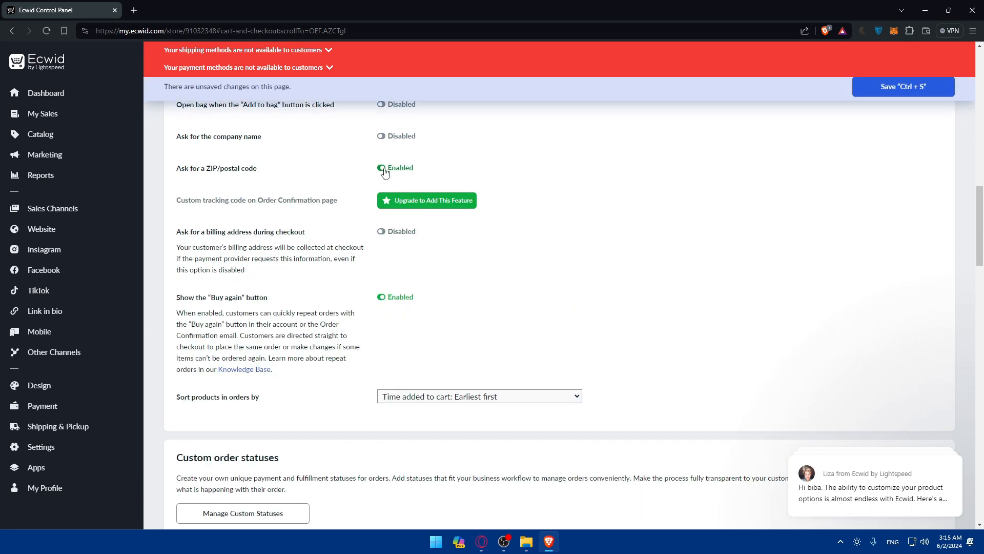
# Step: Reopen the store's Payment settings showing PayPal Checkout enabled
pyautogui.click(902, 87)
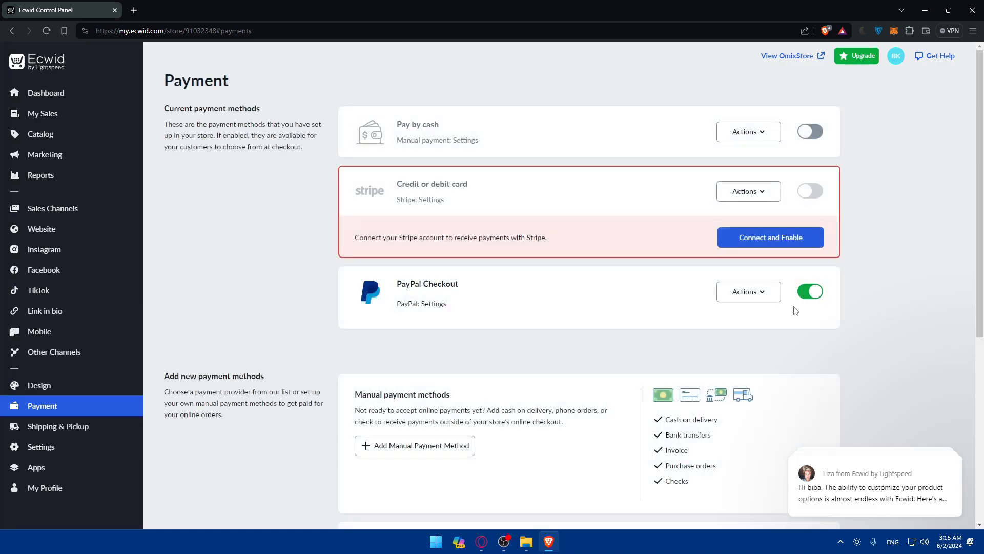
pyautogui.moveTo(784, 298)
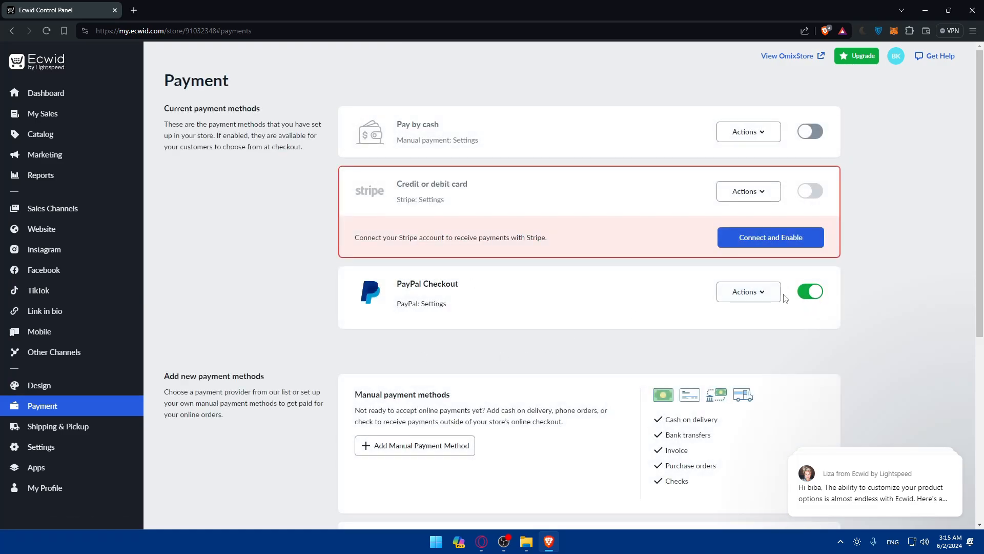
pyautogui.moveTo(634, 294)
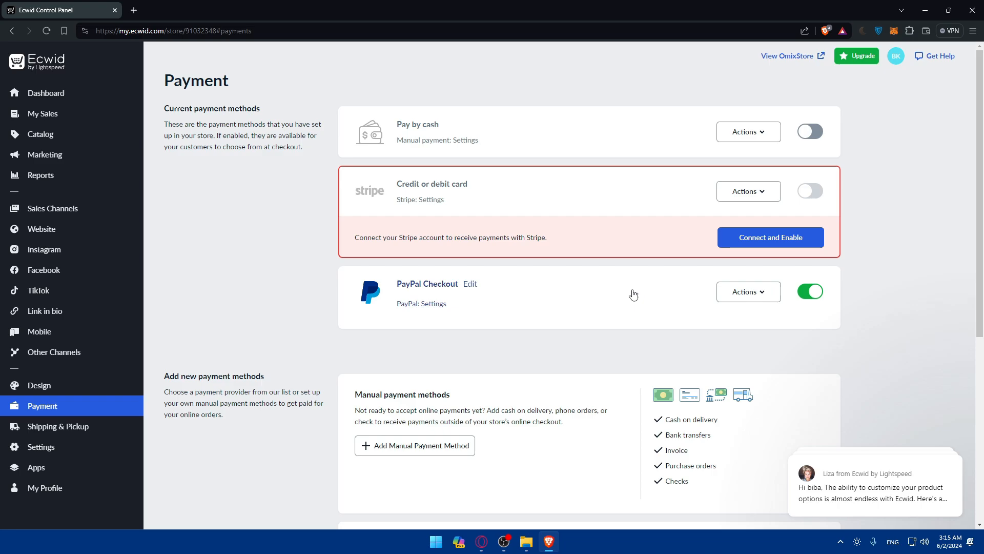
pyautogui.scroll(-3)
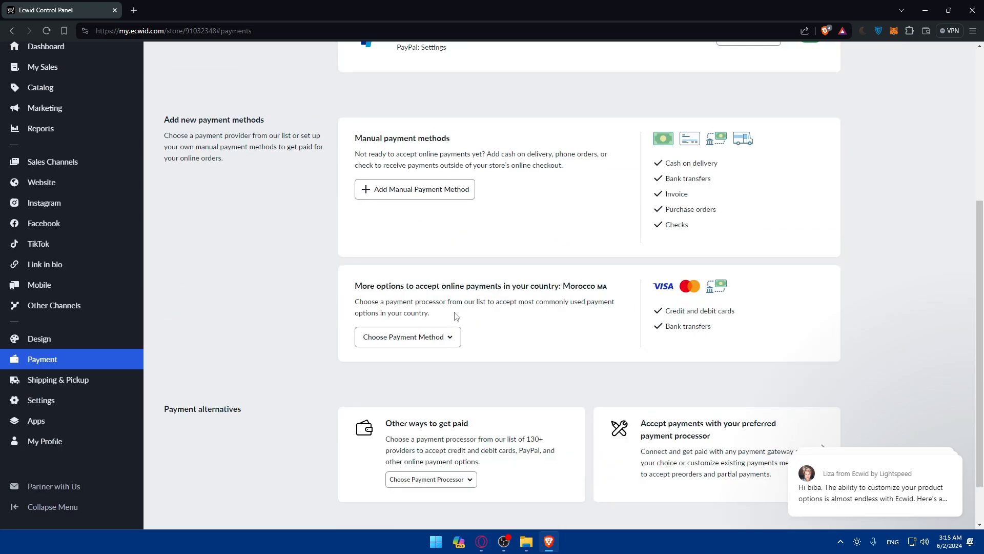
pyautogui.moveTo(419, 298)
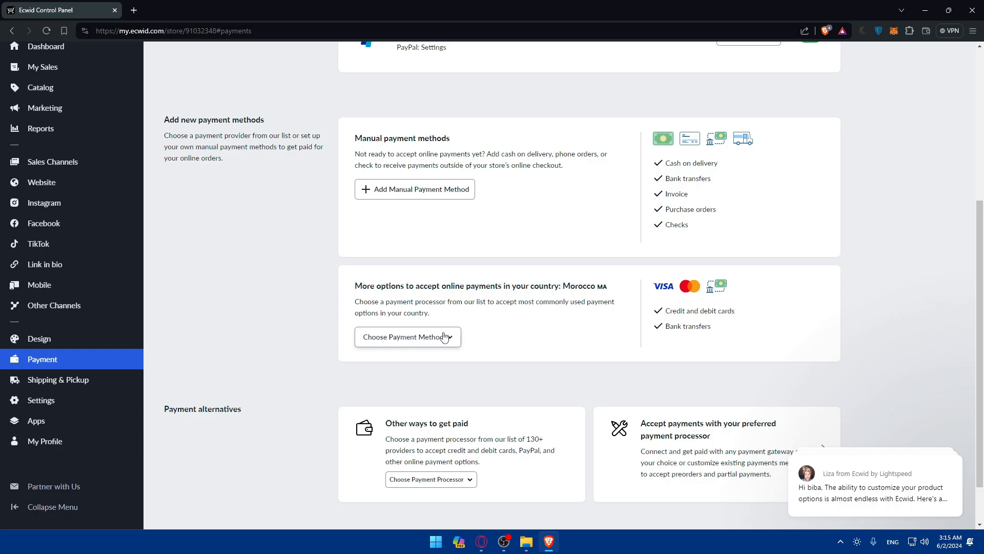
pyautogui.click(407, 337)
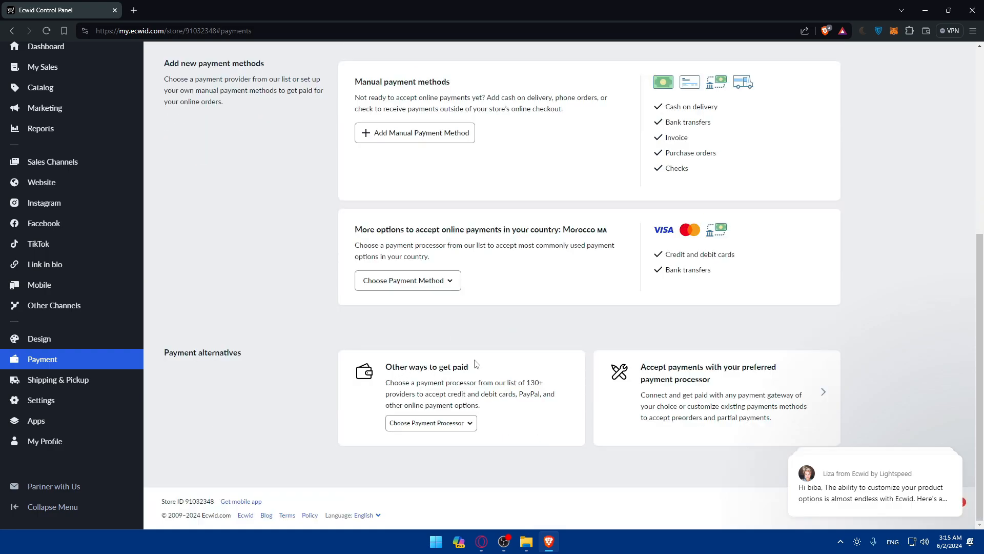
pyautogui.moveTo(737, 410)
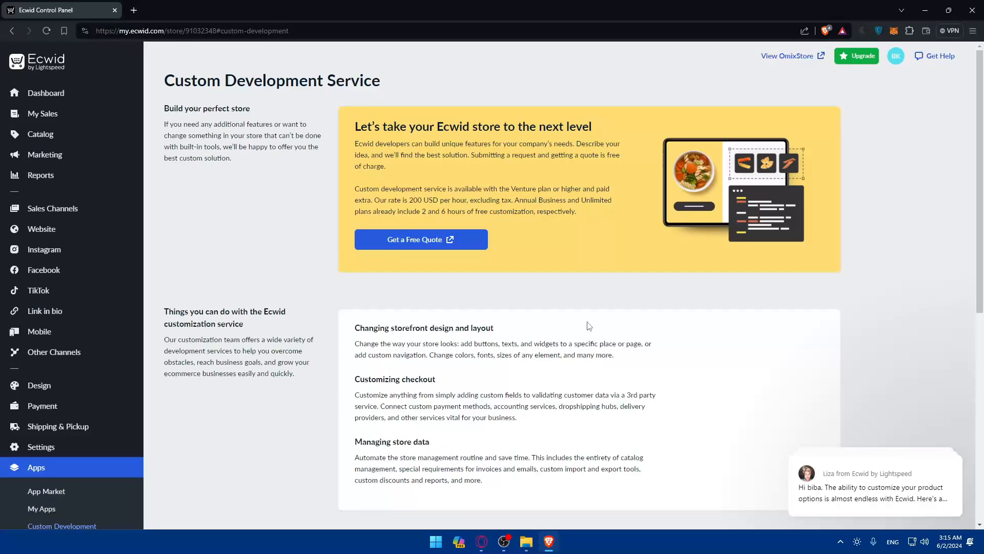
pyautogui.click(42, 406)
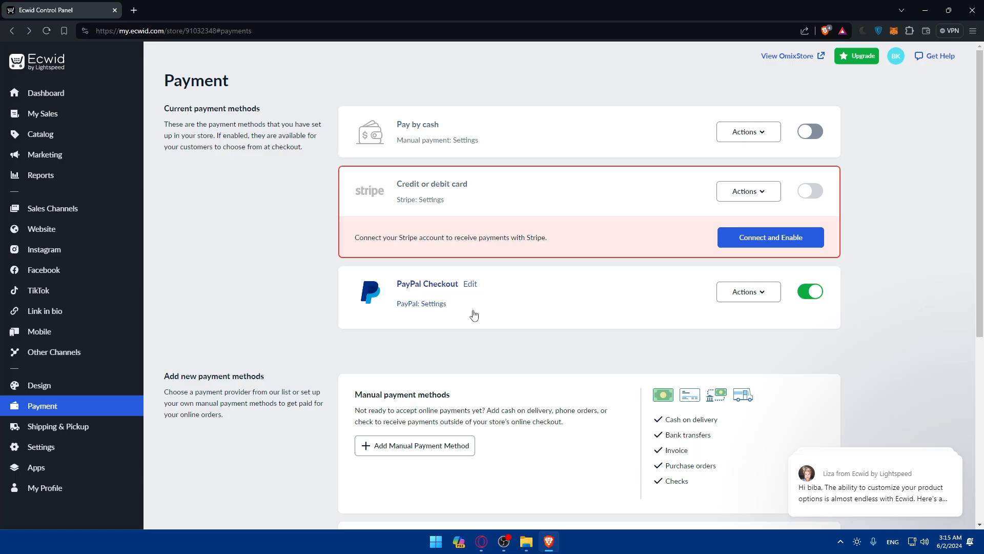
pyautogui.moveTo(367, 216)
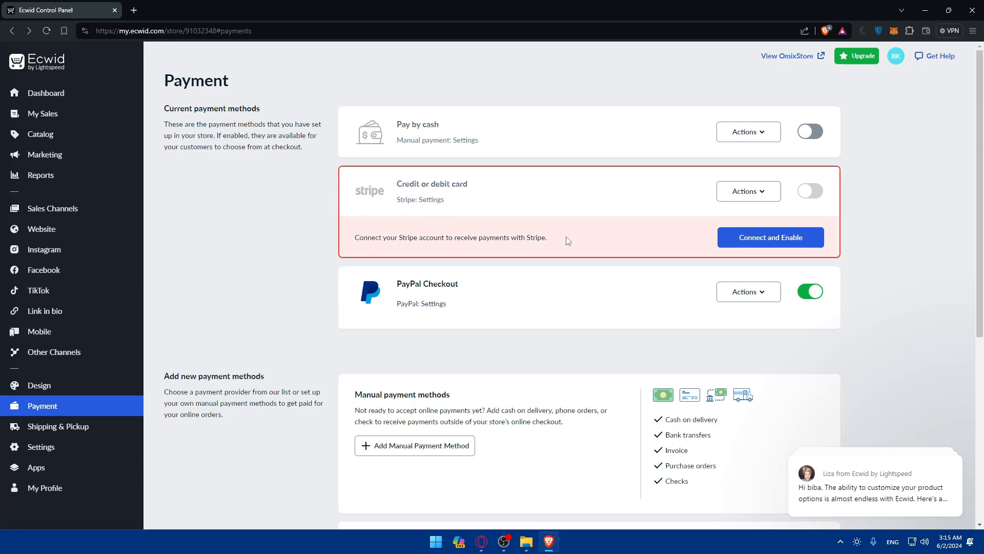
pyautogui.moveTo(770, 209)
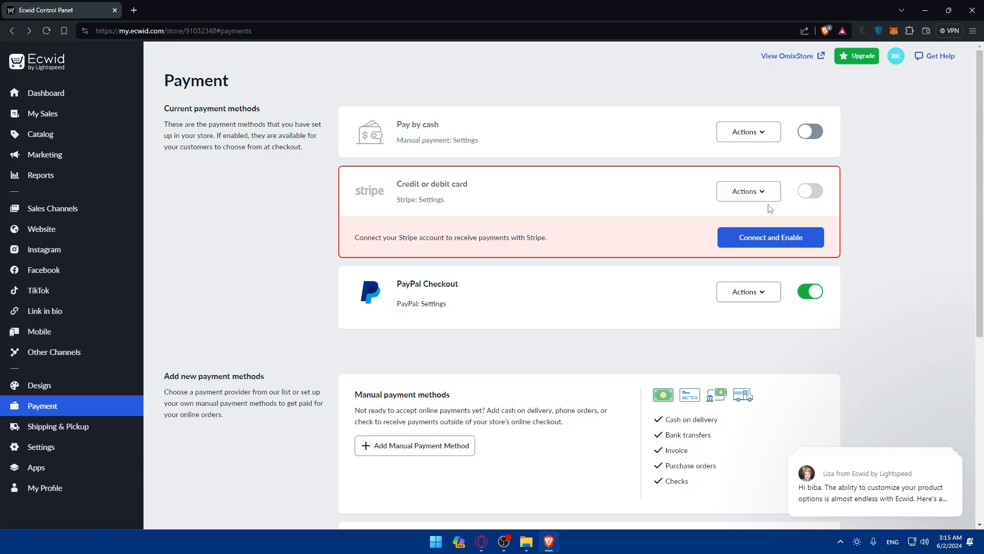
pyautogui.click(770, 237)
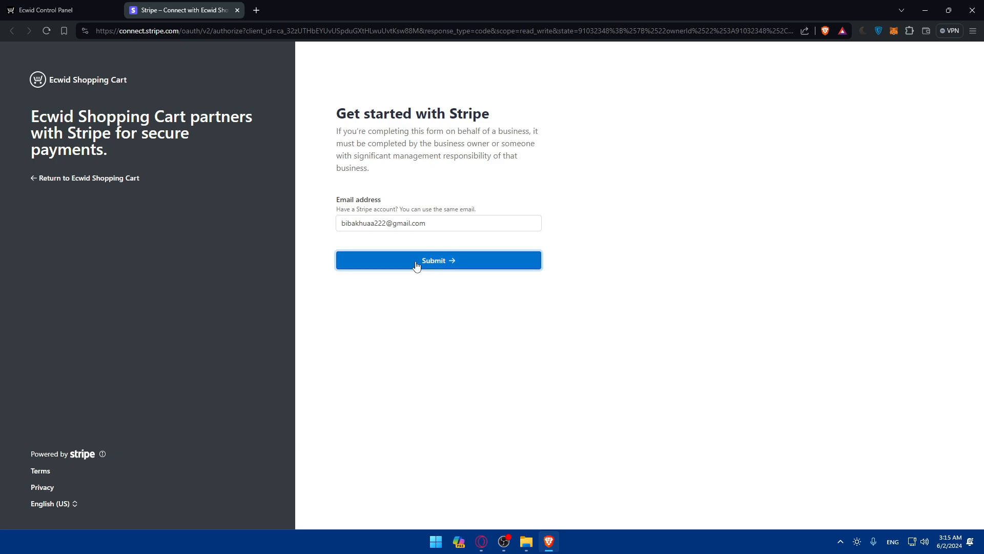
# Step: Sign in to Stripe by submitting the email address and then the password
pyautogui.click(438, 260)
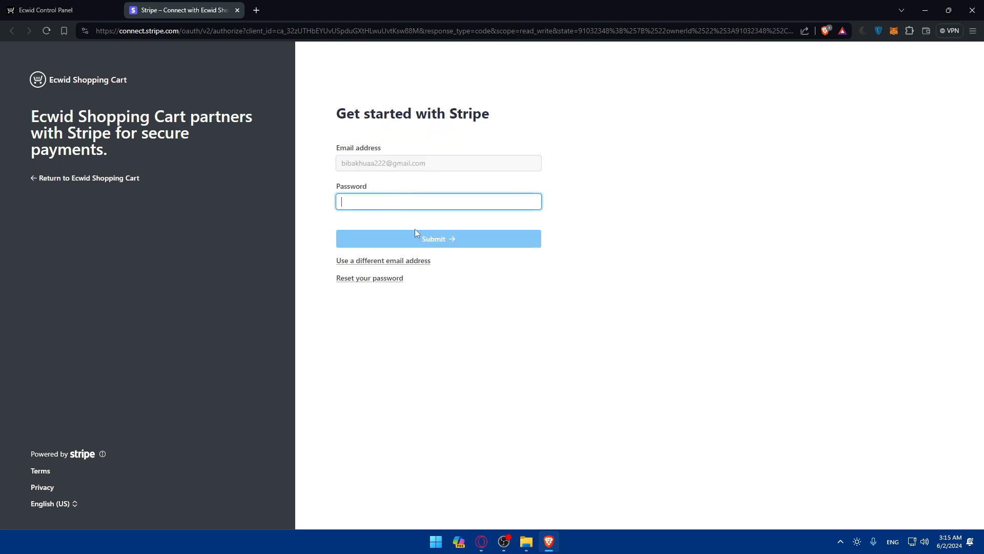
pyautogui.write('•••••')
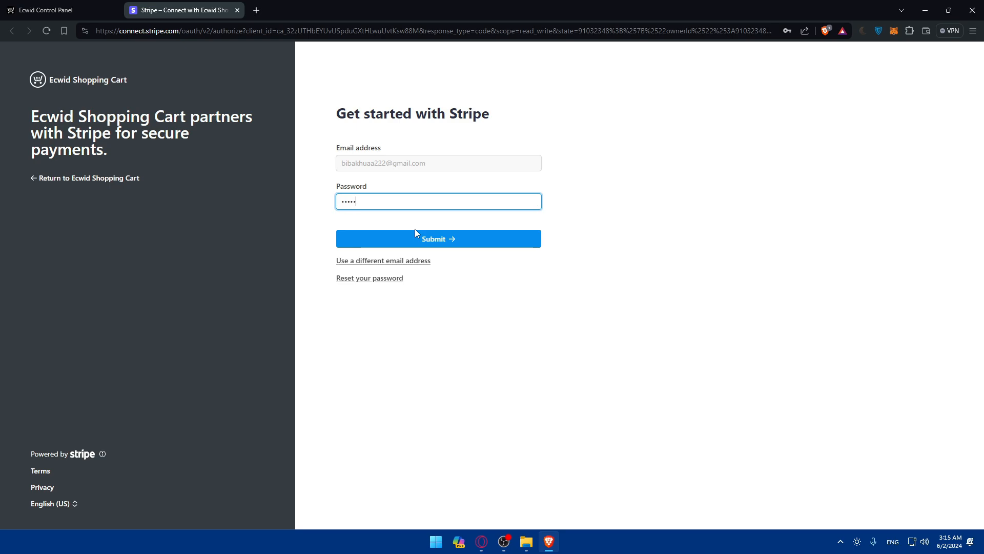
pyautogui.click(437, 239)
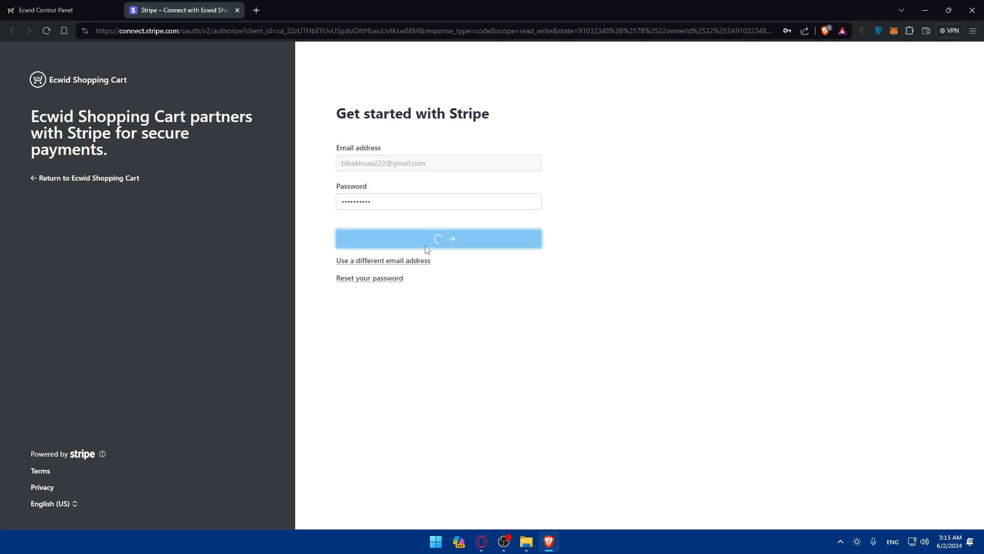
pyautogui.click(437, 238)
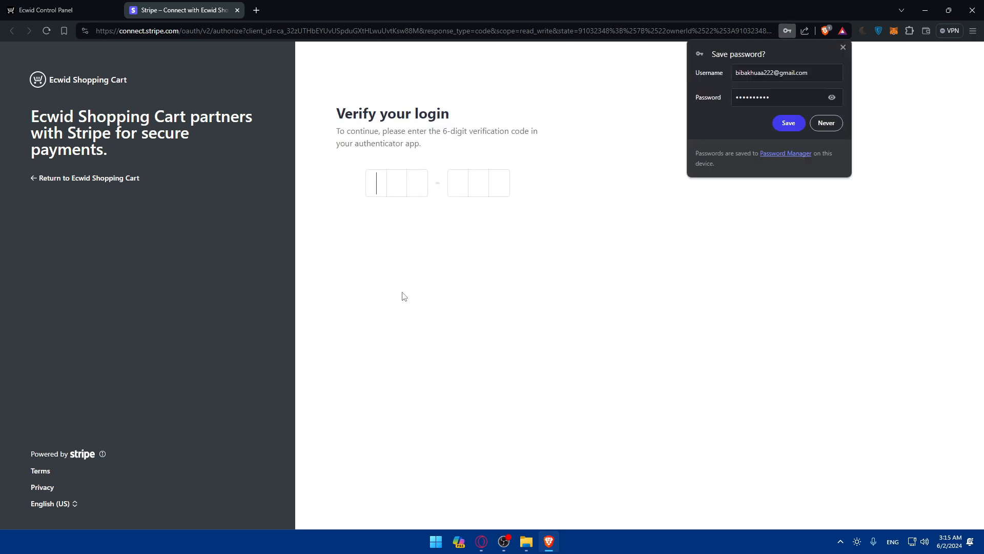
pyautogui.click(377, 182)
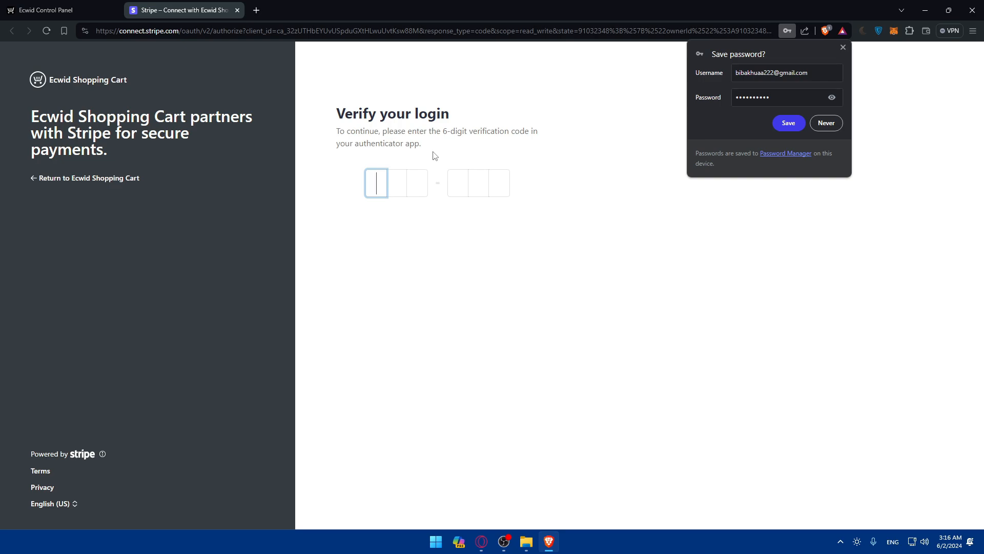
pyautogui.write('62')
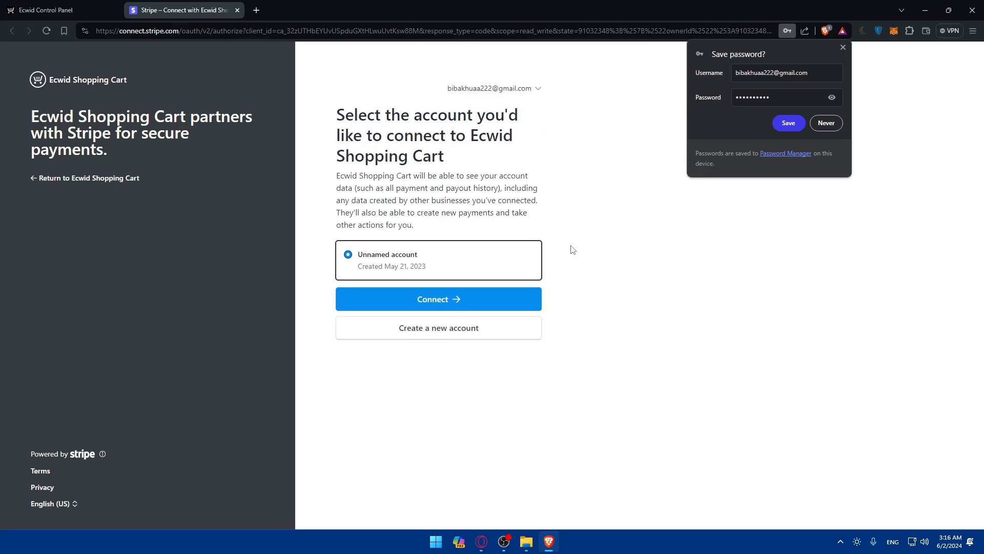
# Step: Connect the existing Unnamed Stripe account to Ecwid Shopping Cart and dismiss the Save password offer
pyautogui.click(438, 299)
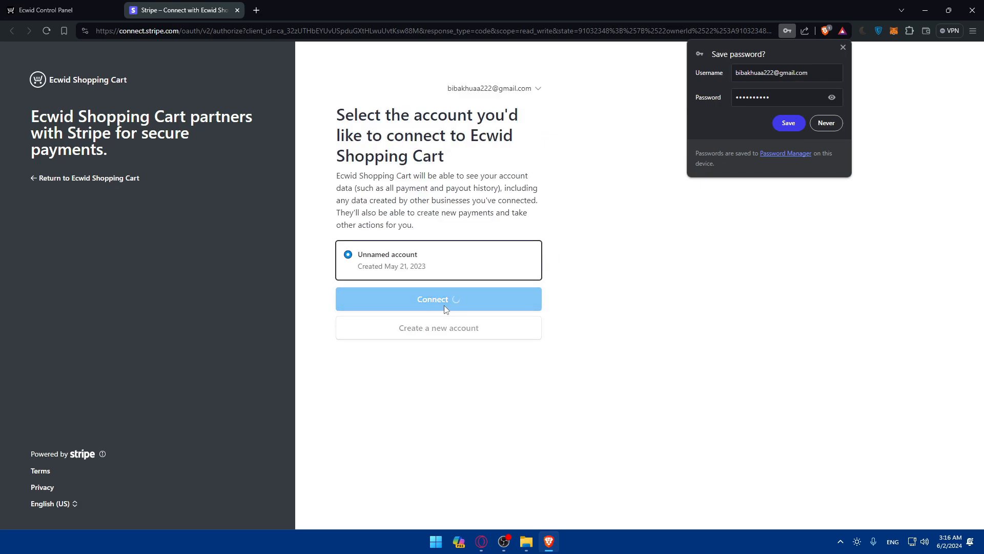
pyautogui.click(438, 298)
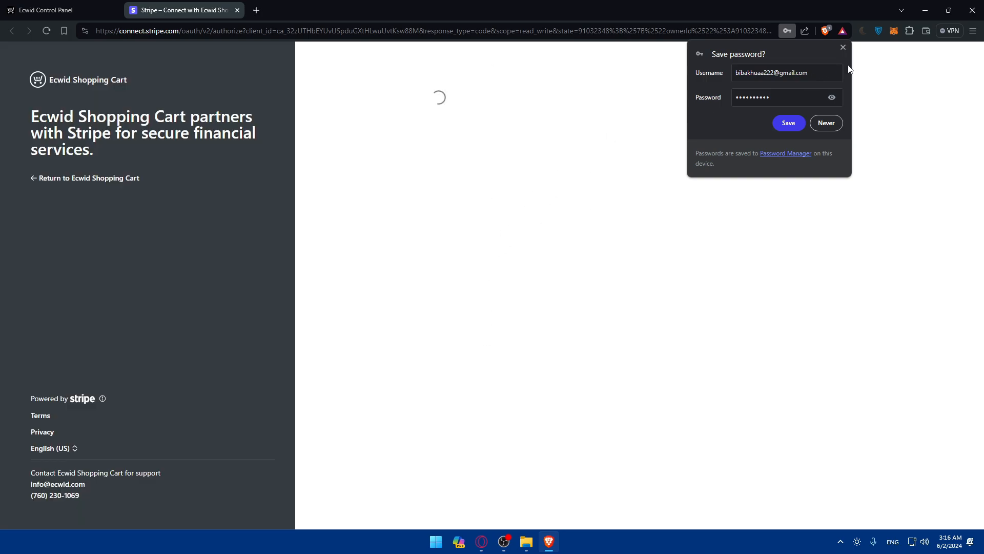
pyautogui.click(789, 122)
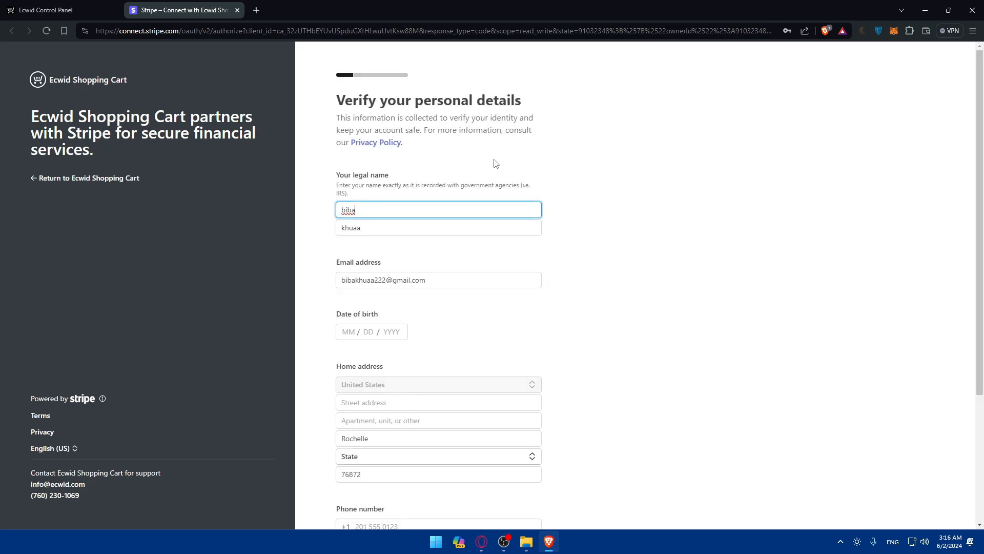
pyautogui.scroll(-3)
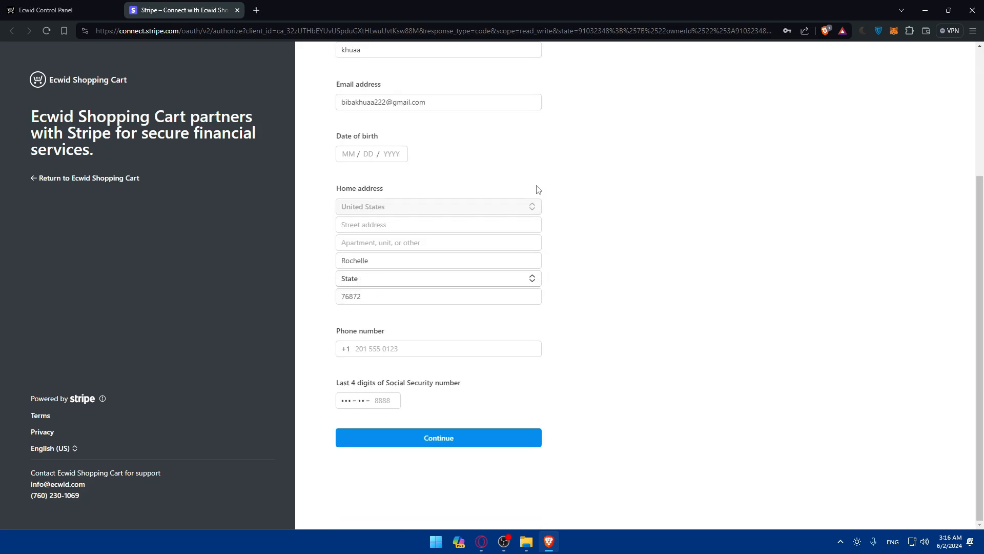
pyautogui.moveTo(408, 316)
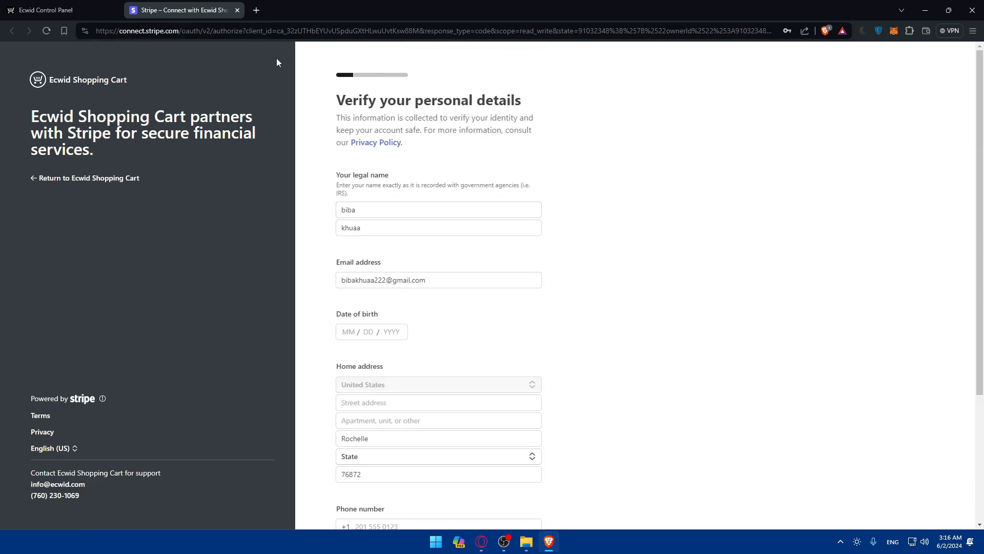
pyautogui.moveTo(245, 7)
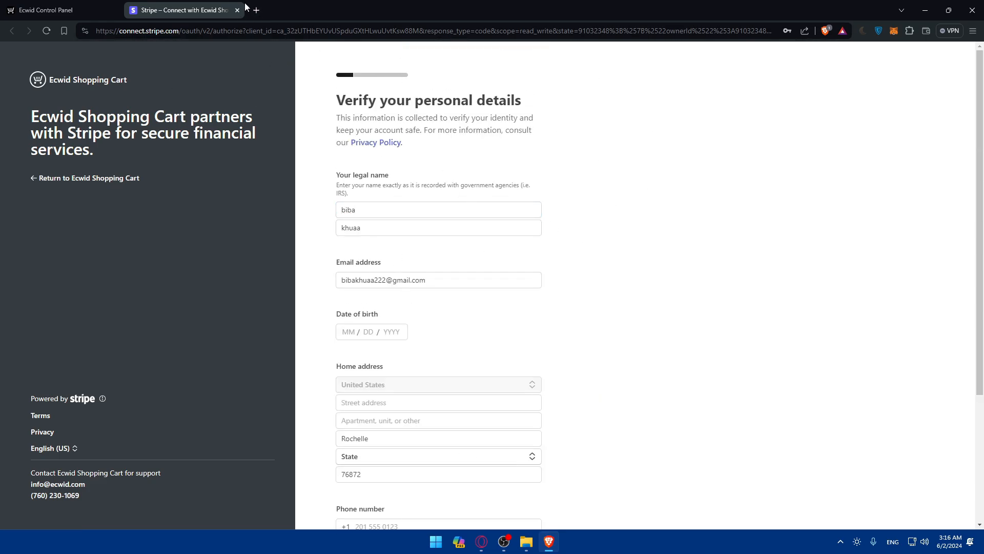